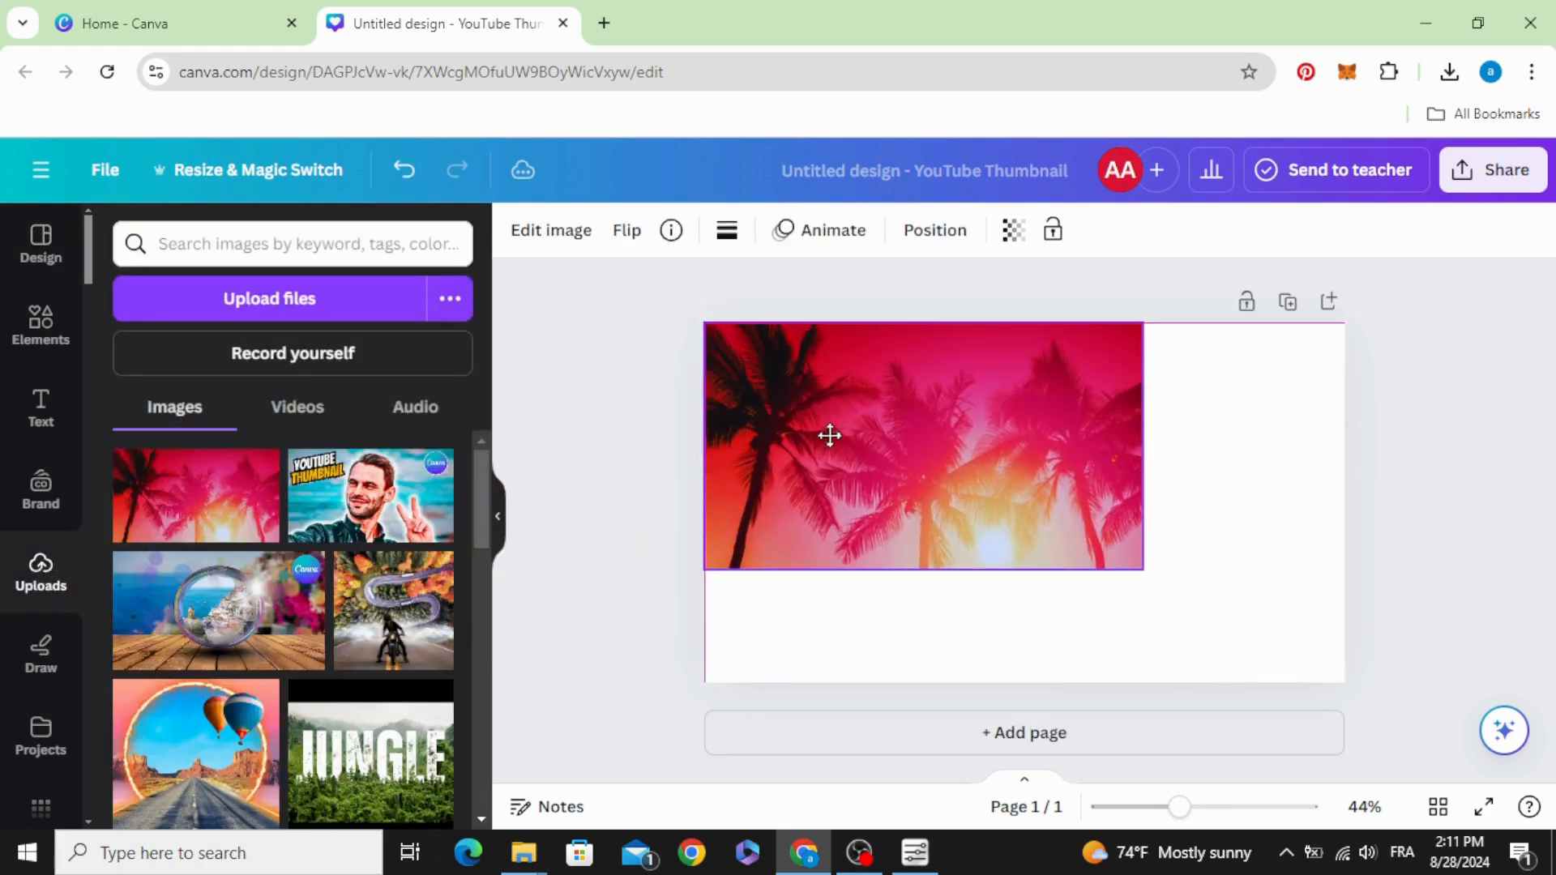
Stretch the palm-tree sunset photo to cover the full 1280×720 thumbnail page.
{"action": "left_click_drag", "start_coordinate": [1143, 567], "coordinate": [1345, 680]}
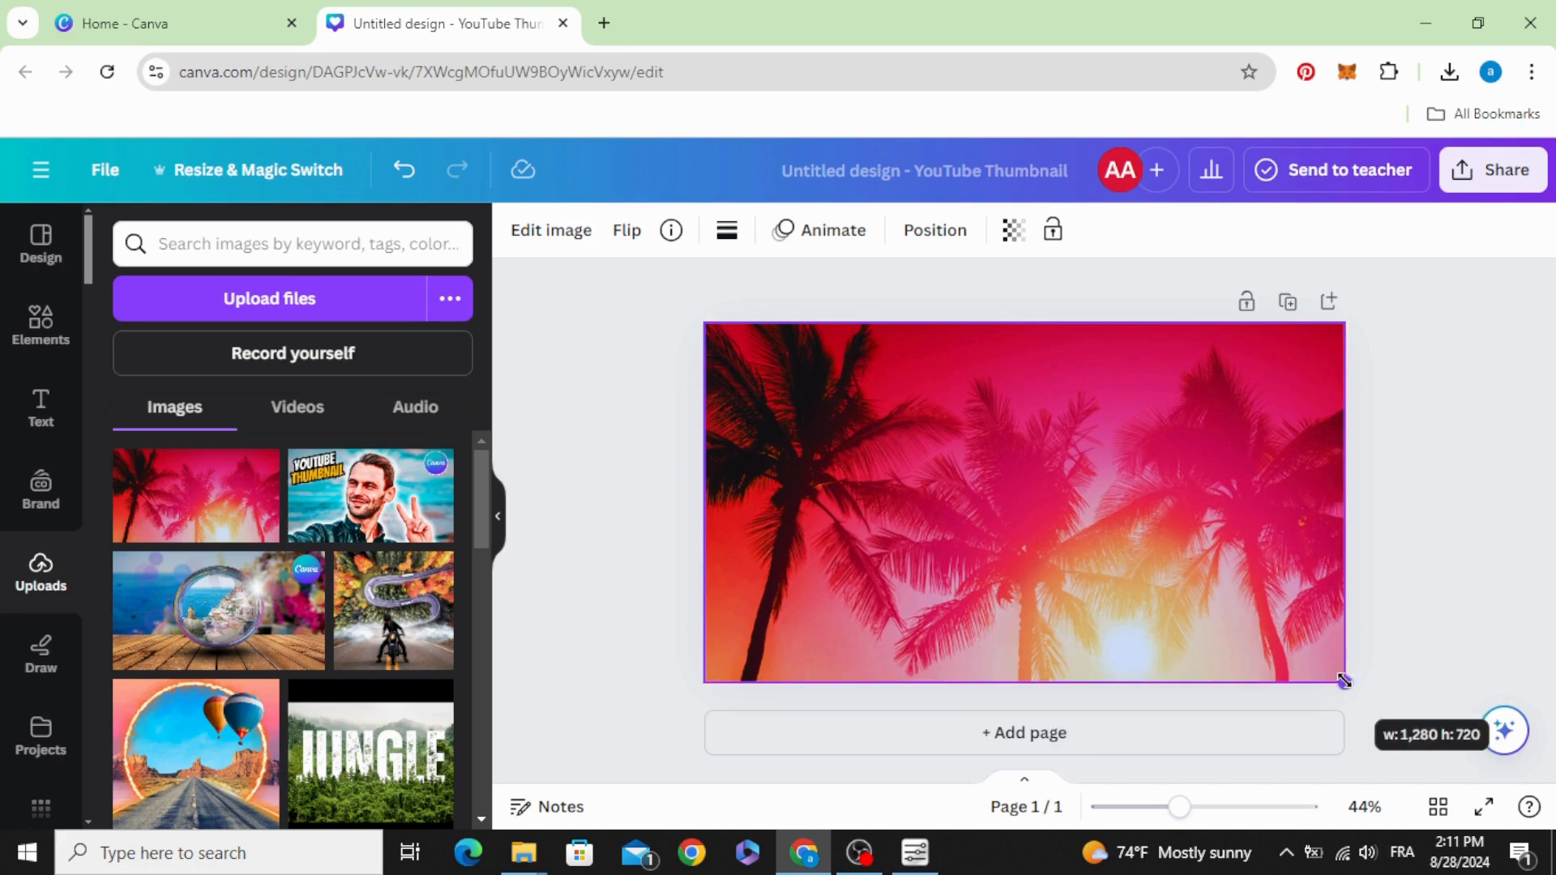
{"action": "left_click", "coordinate": [1021, 517]}
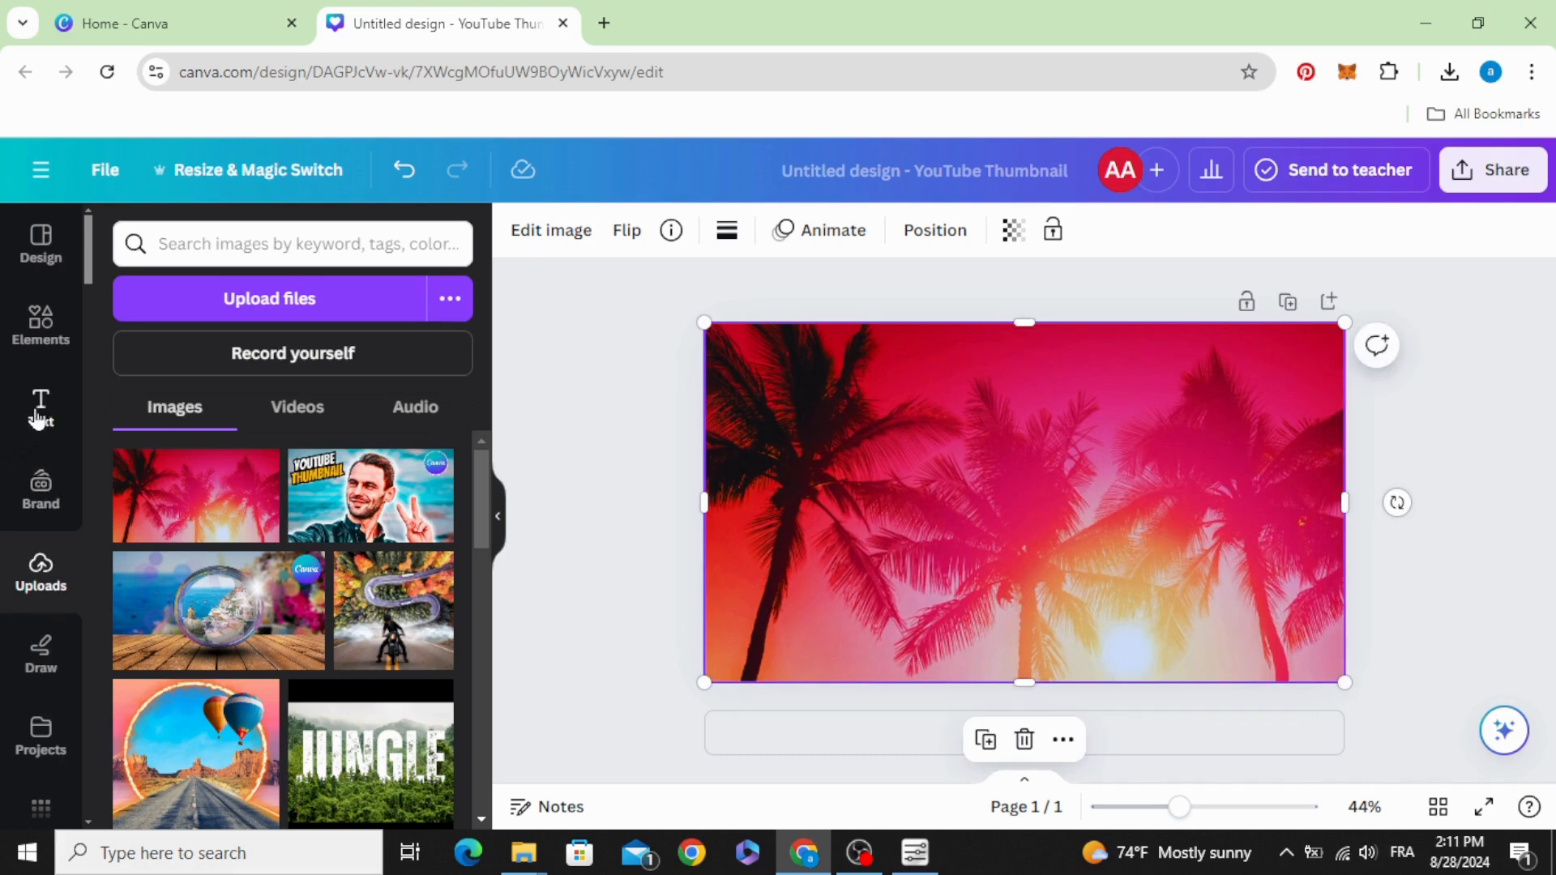
Add FADE text in the Anton font and enlarge it across the background.
{"action": "left_click", "coordinate": [41, 402]}
{"action": "type", "text": "FADE"}
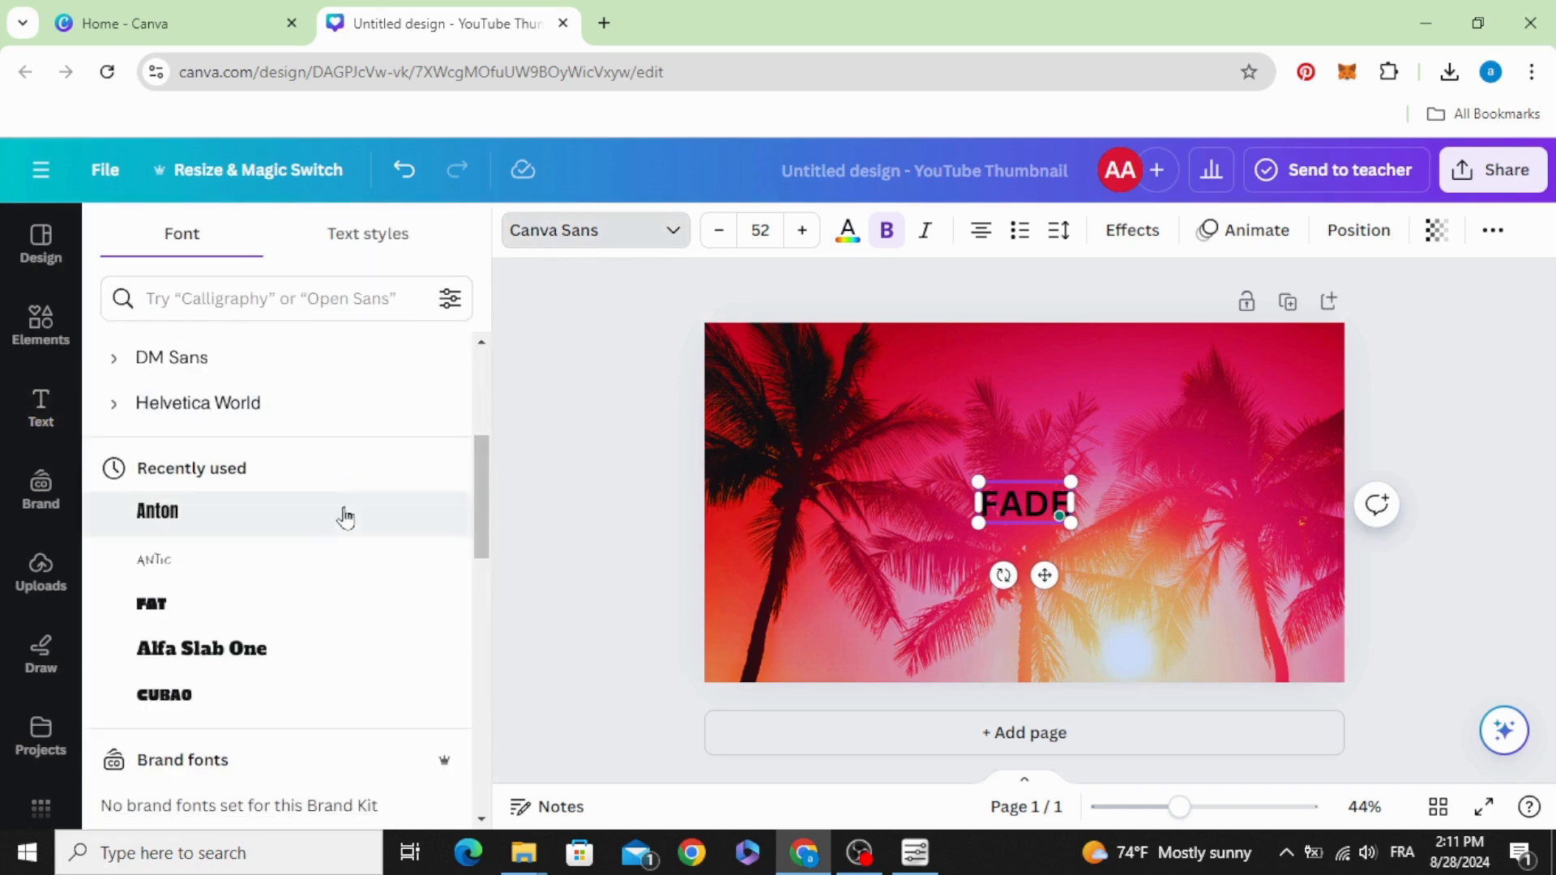
{"action": "left_click", "coordinate": [156, 511]}
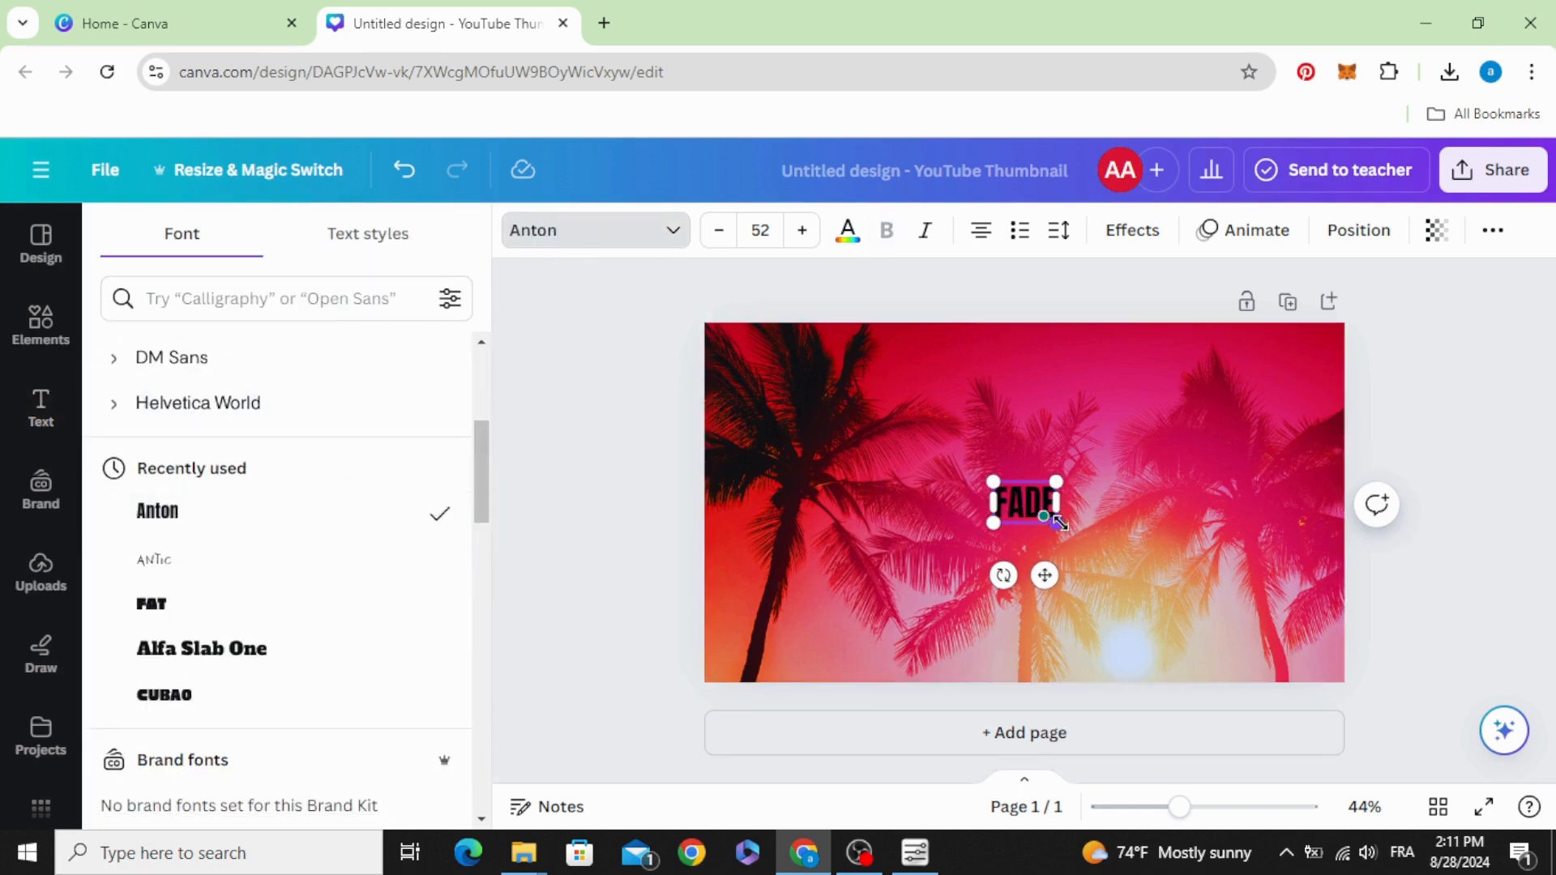
{"action": "left_click_drag", "start_coordinate": [1060, 523], "coordinate": [1269, 669]}
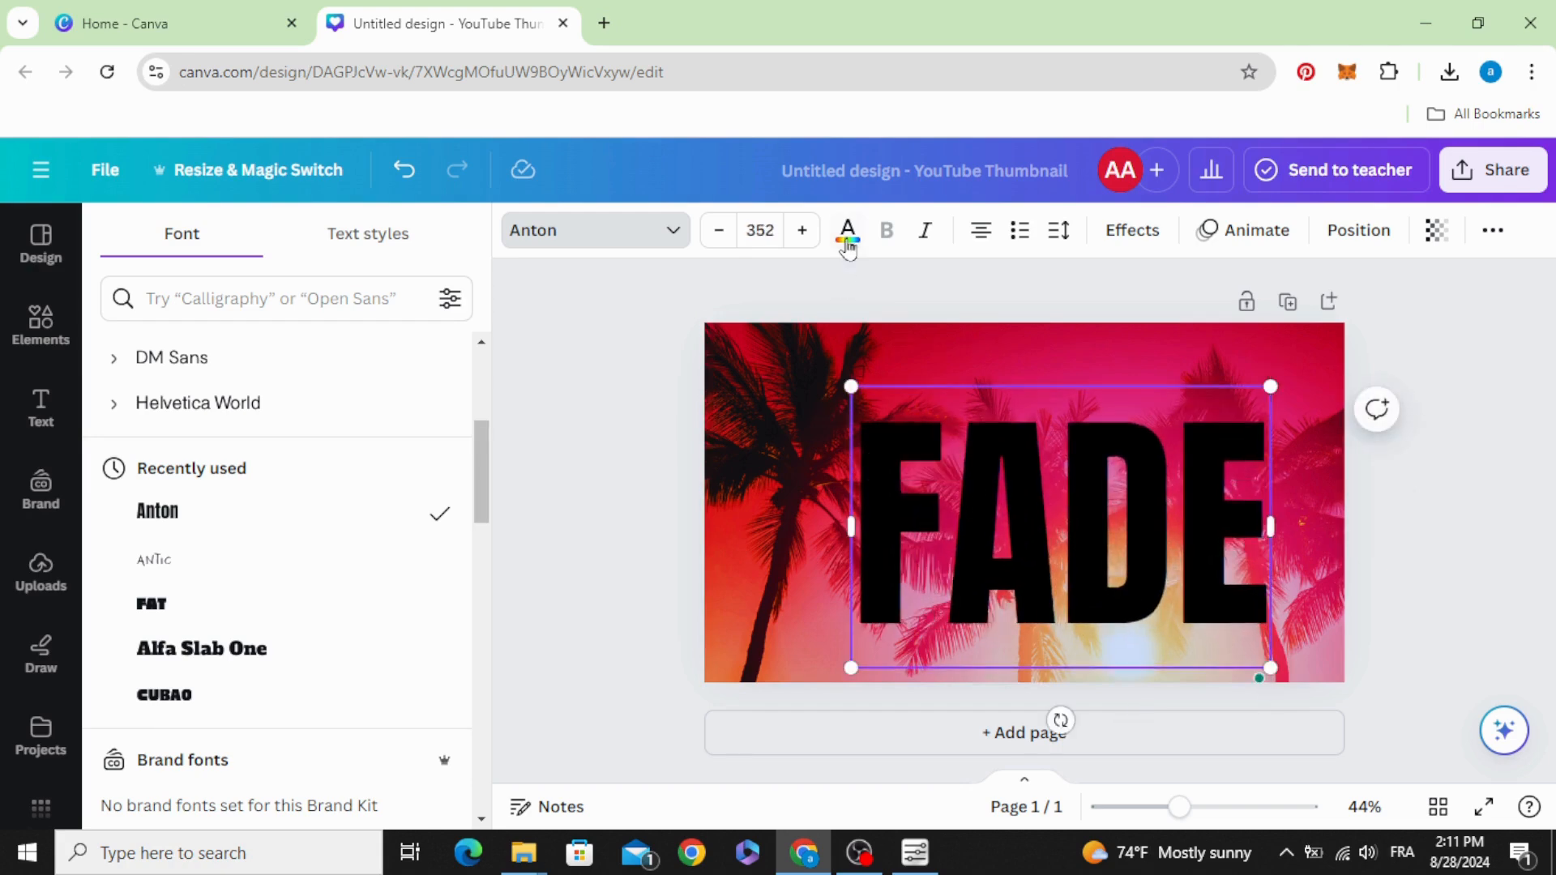
Colour the FADE lettering white.
{"action": "left_click", "coordinate": [848, 230]}
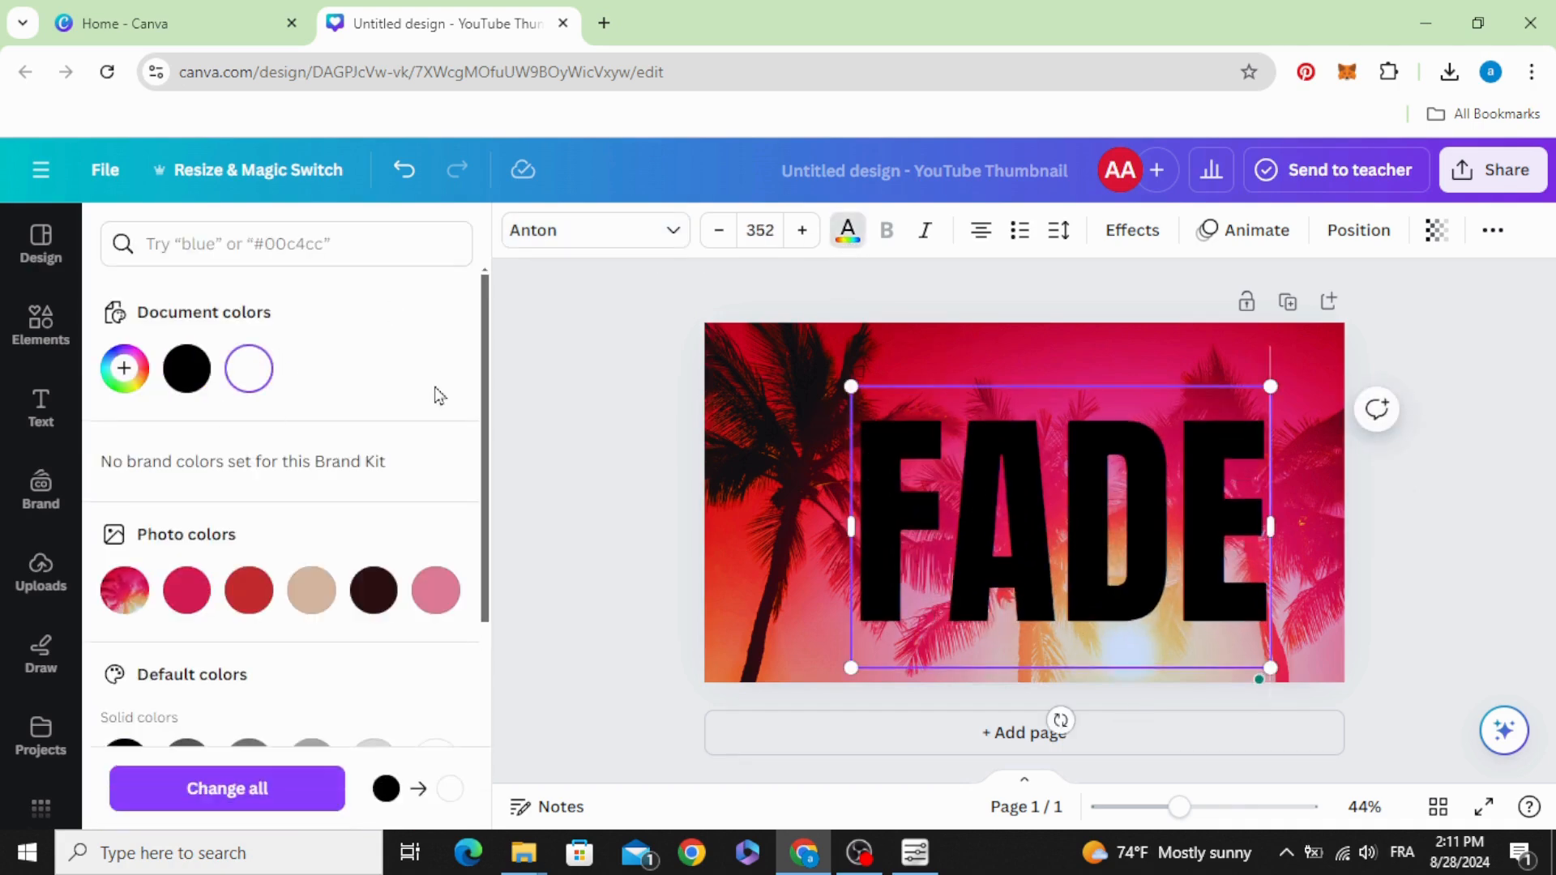
{"action": "left_click", "coordinate": [41, 408]}
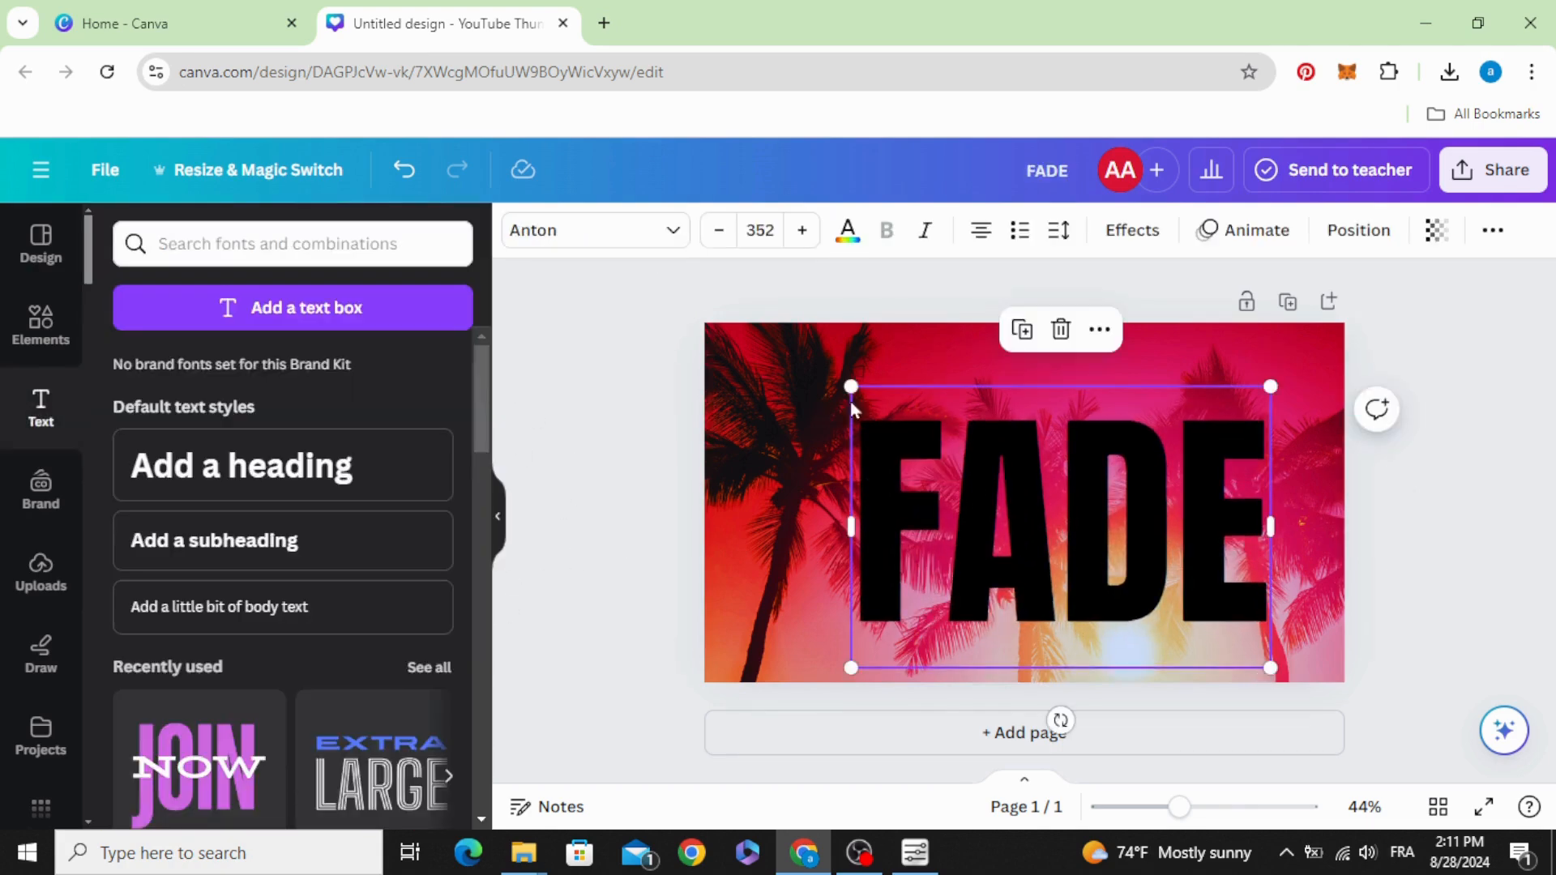
{"action": "left_click", "coordinate": [846, 230]}
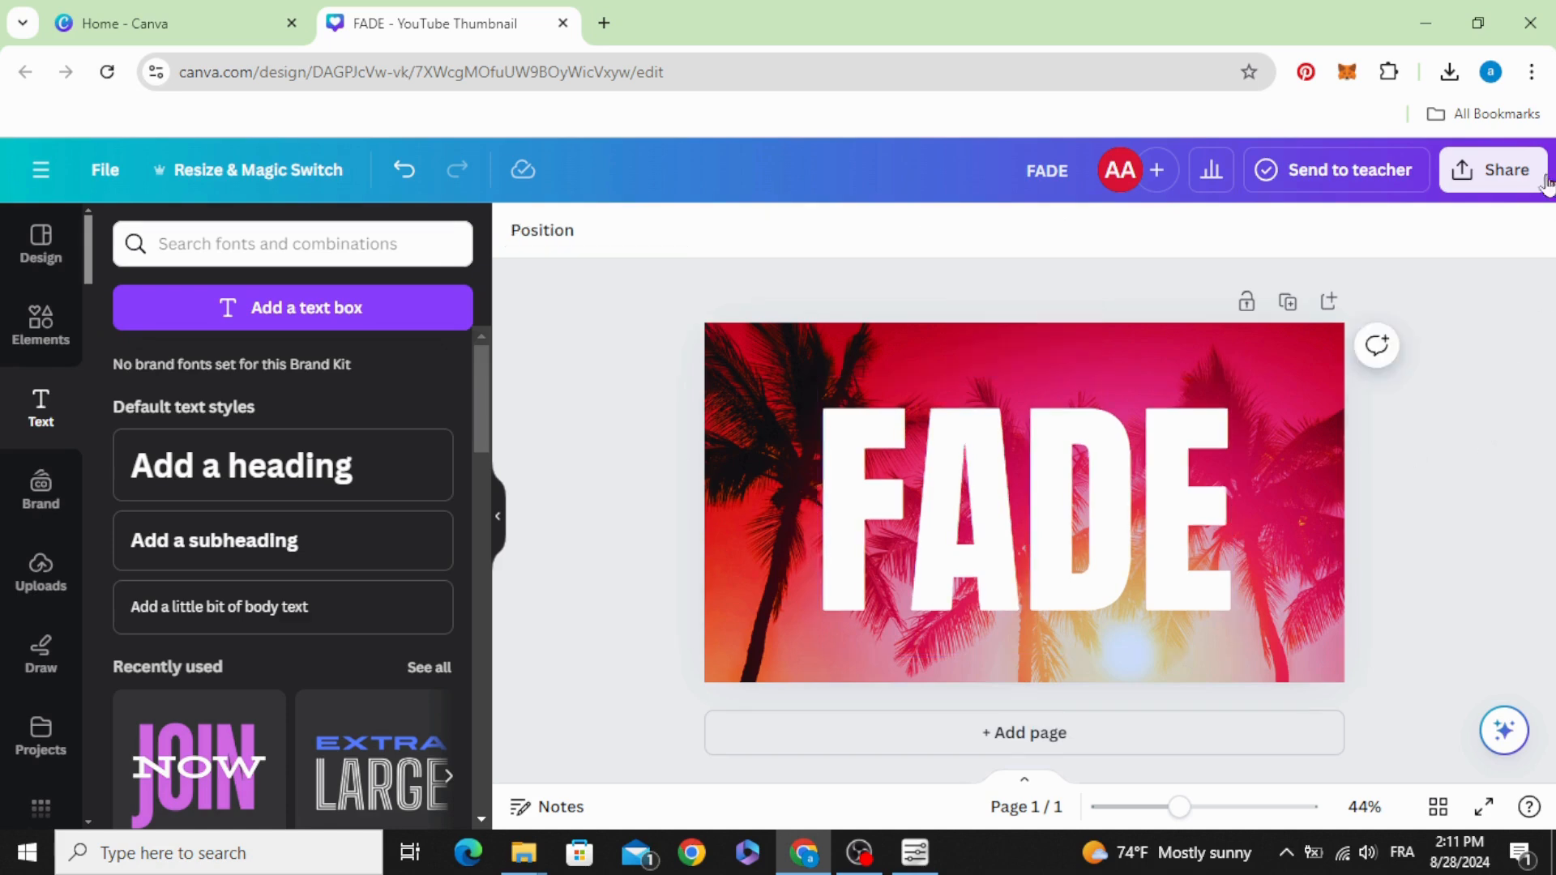
Download the FADE thumbnail as a PNG via Share > Download.
{"action": "left_click", "coordinate": [1502, 171]}
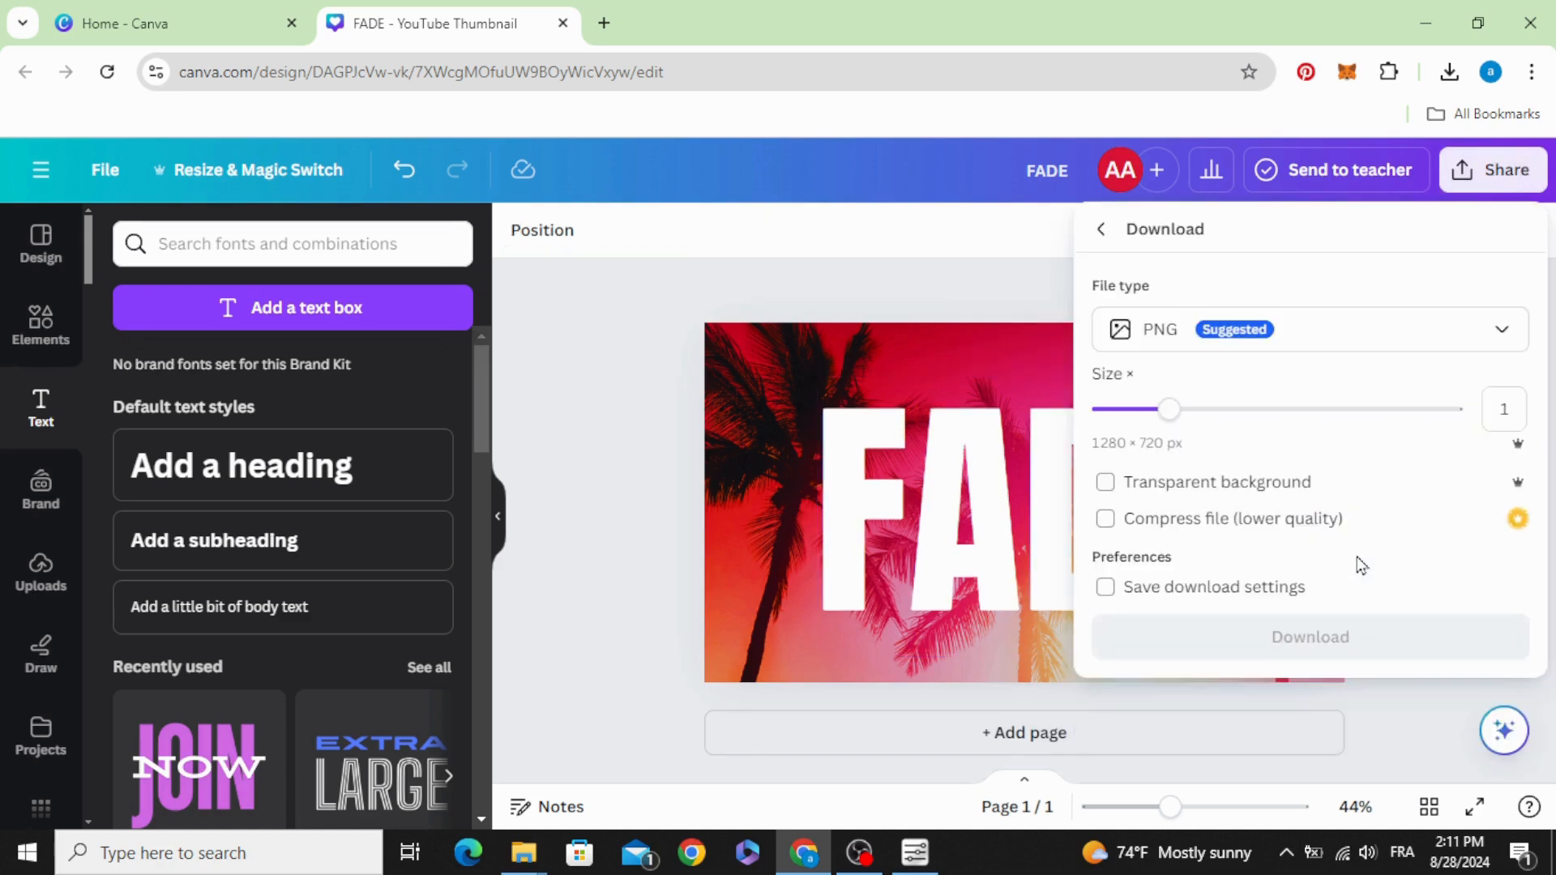
{"action": "left_click", "coordinate": [1309, 637]}
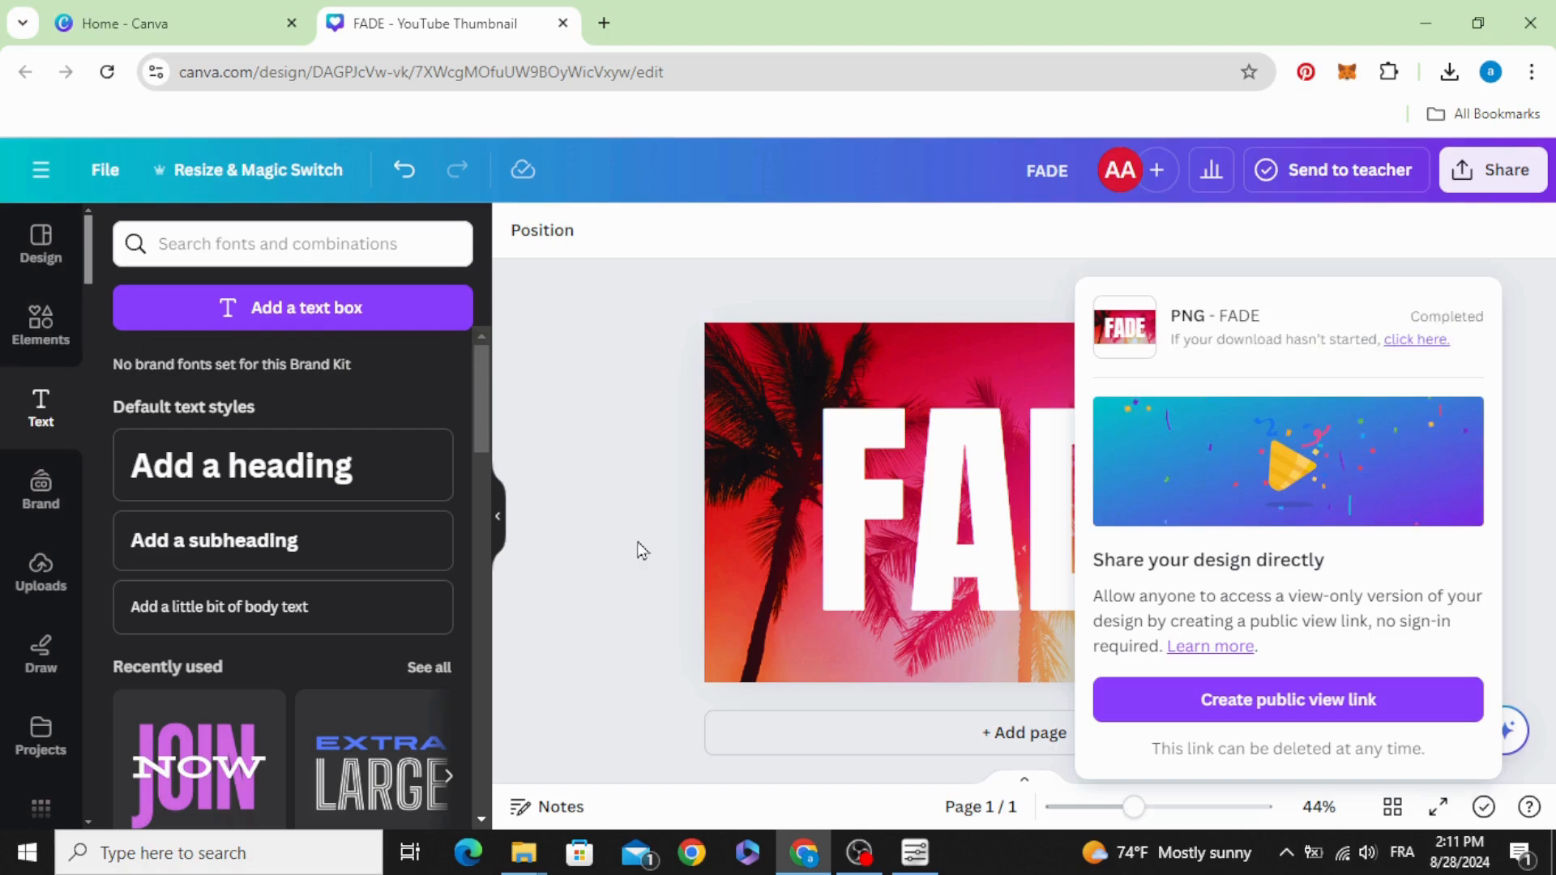
{"action": "left_click", "coordinate": [1449, 73]}
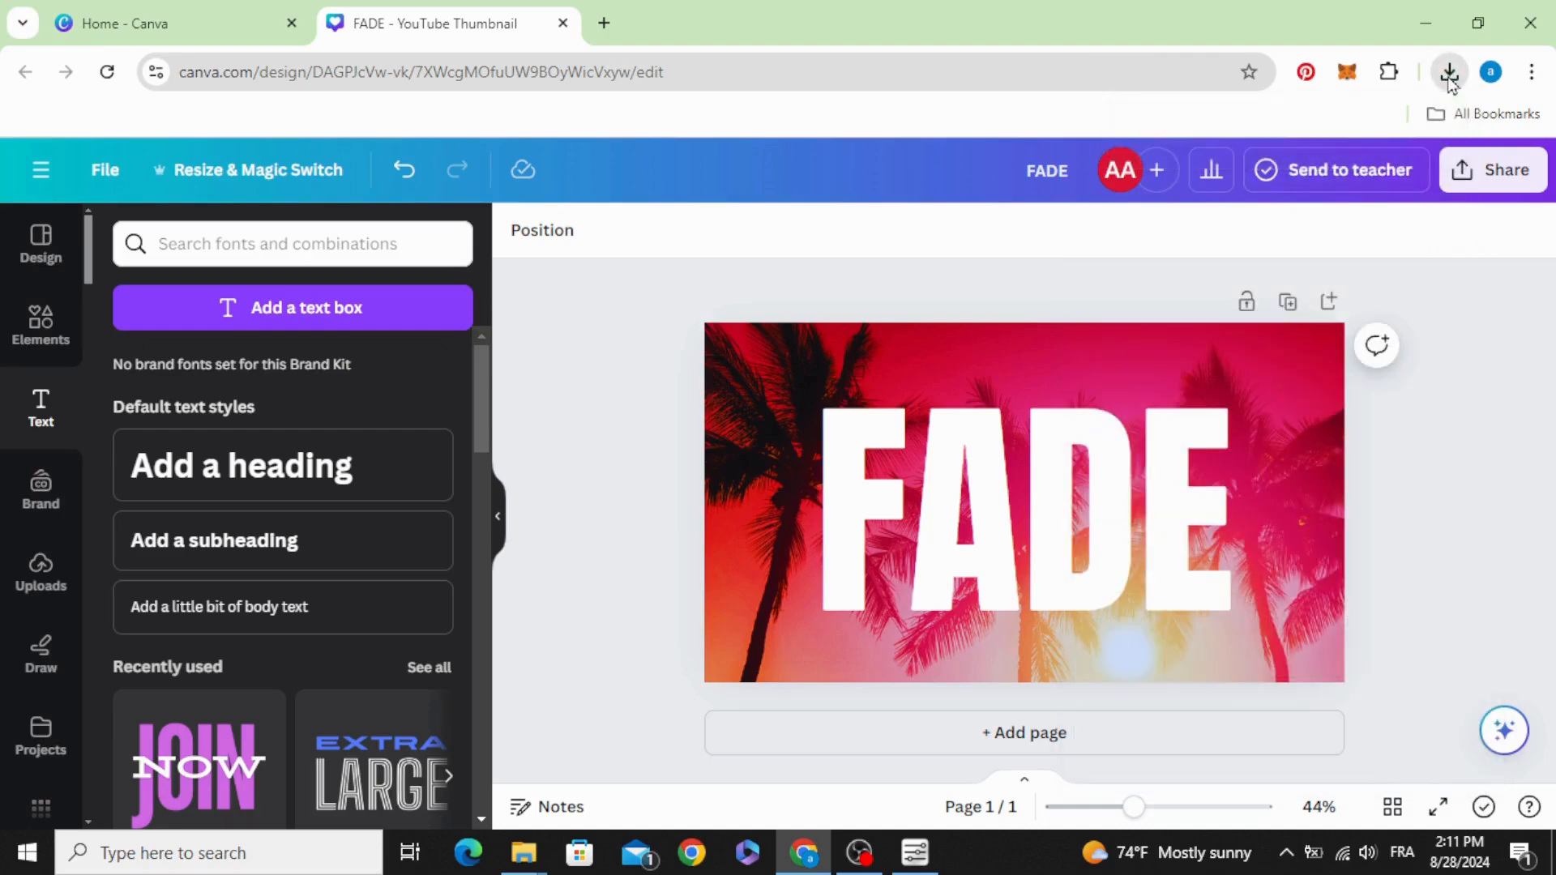
Upload the downloaded FADE PNG back into Canva onto a new second page.
{"action": "left_click", "coordinate": [1449, 73]}
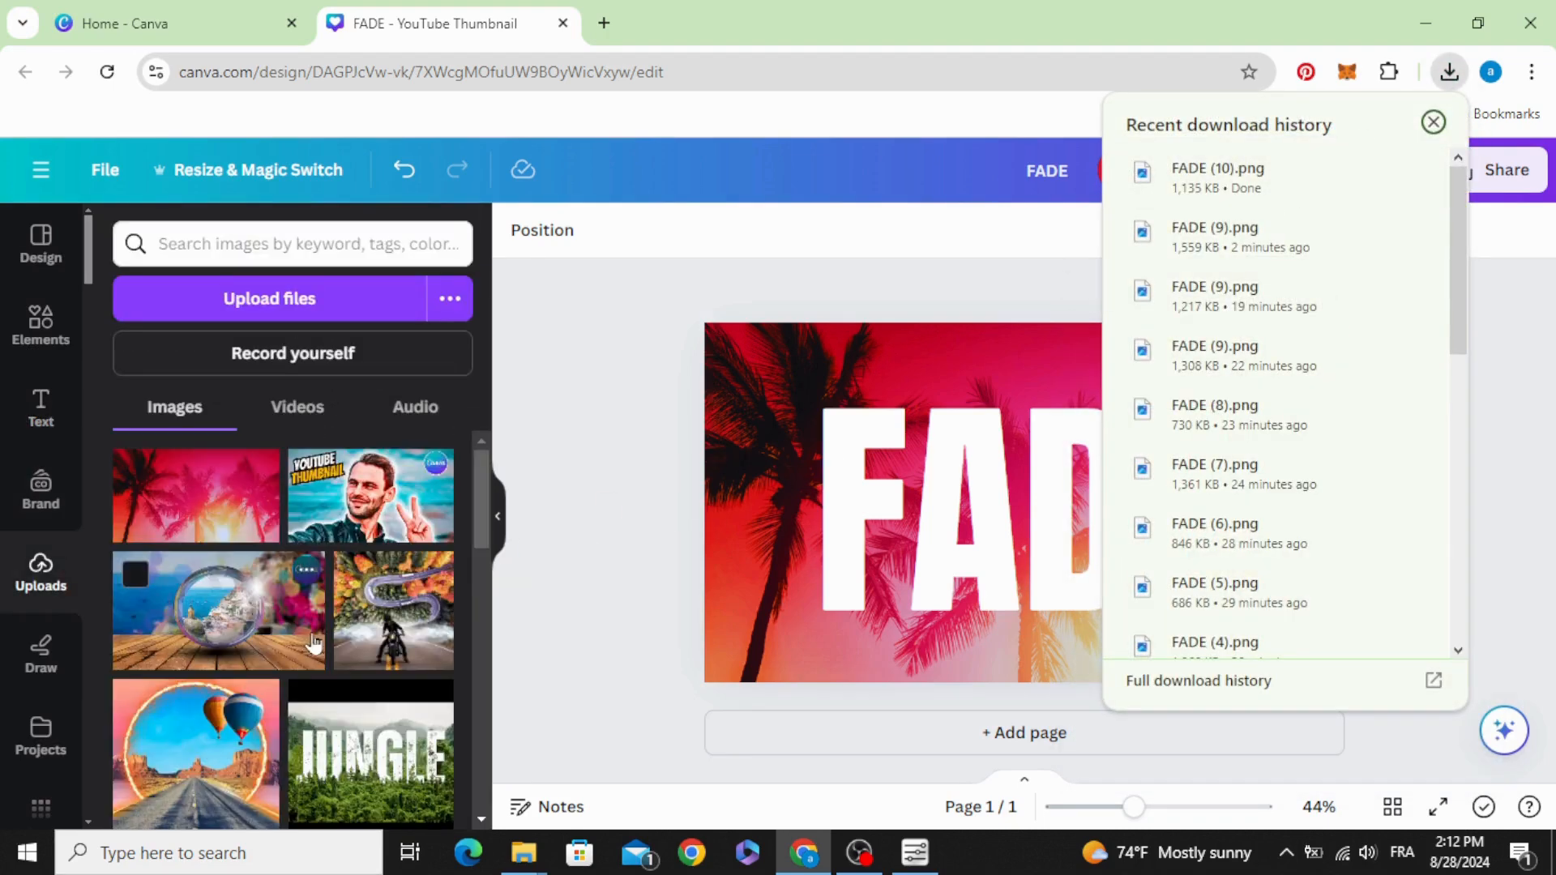
{"action": "left_click", "coordinate": [1433, 121]}
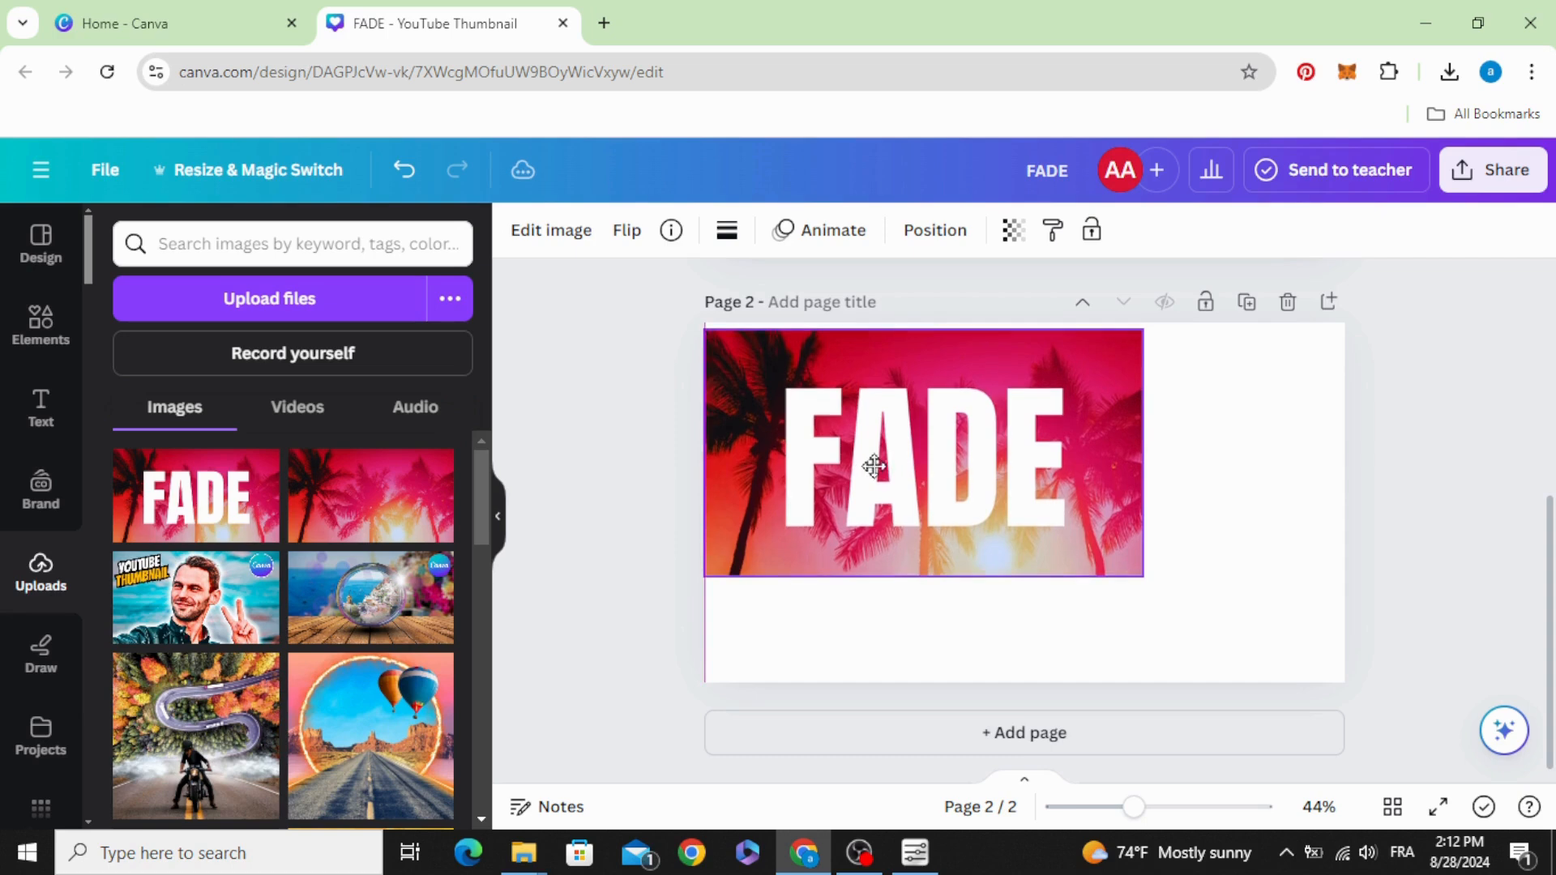
Fill page 2 with the FADE image, shorten it from the bottom and shift it lower, leaving a white strip above.
{"action": "left_click", "coordinate": [872, 464]}
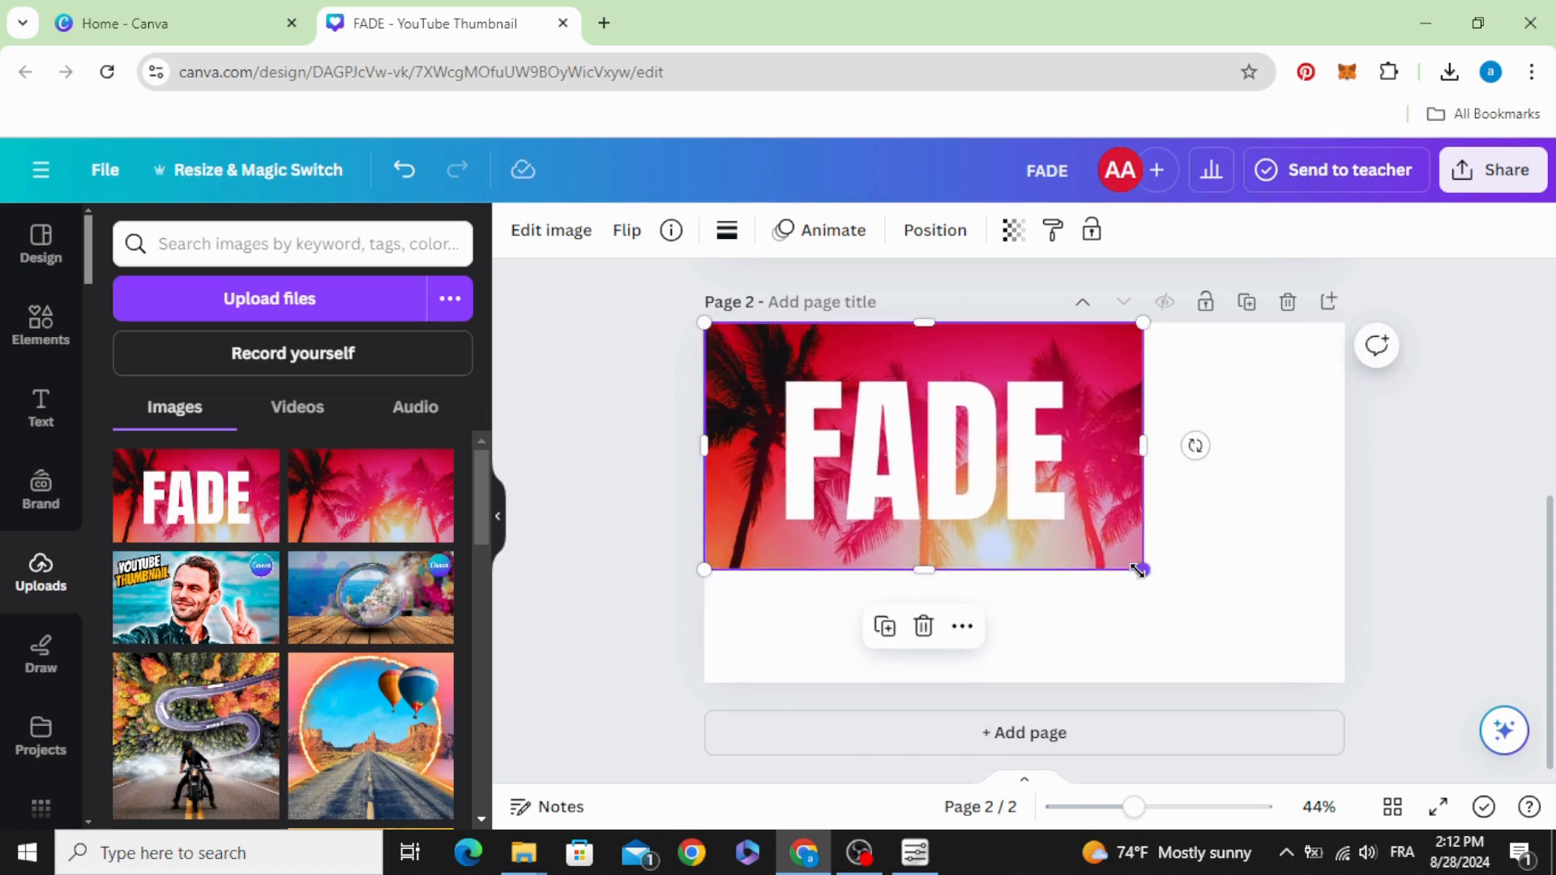
{"action": "left_click_drag", "start_coordinate": [1141, 569], "coordinate": [1346, 683]}
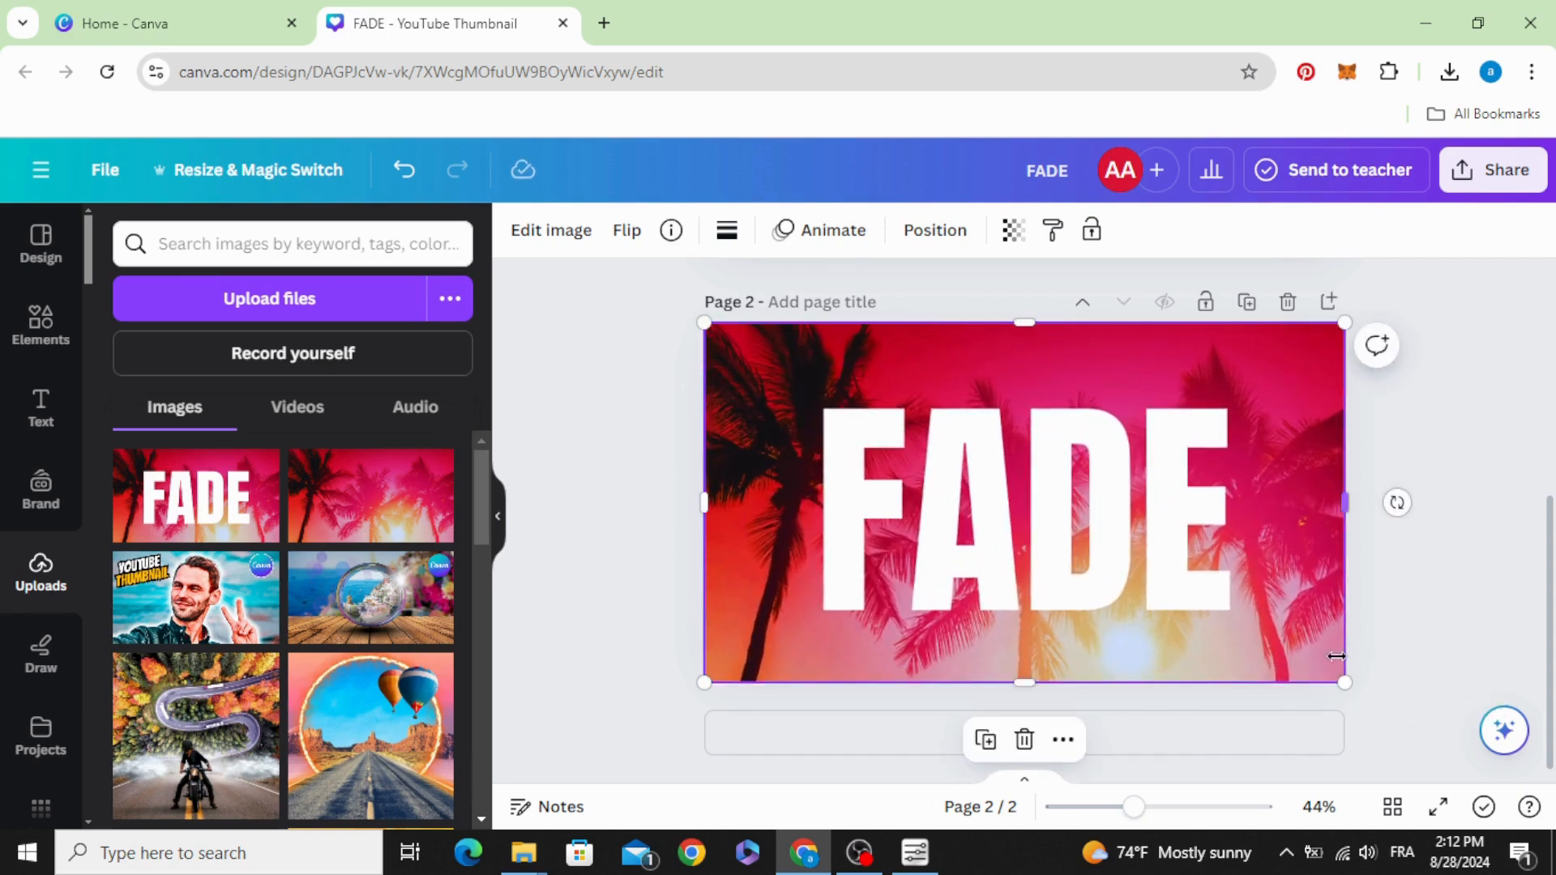
{"action": "mouse_move", "coordinate": [908, 569]}
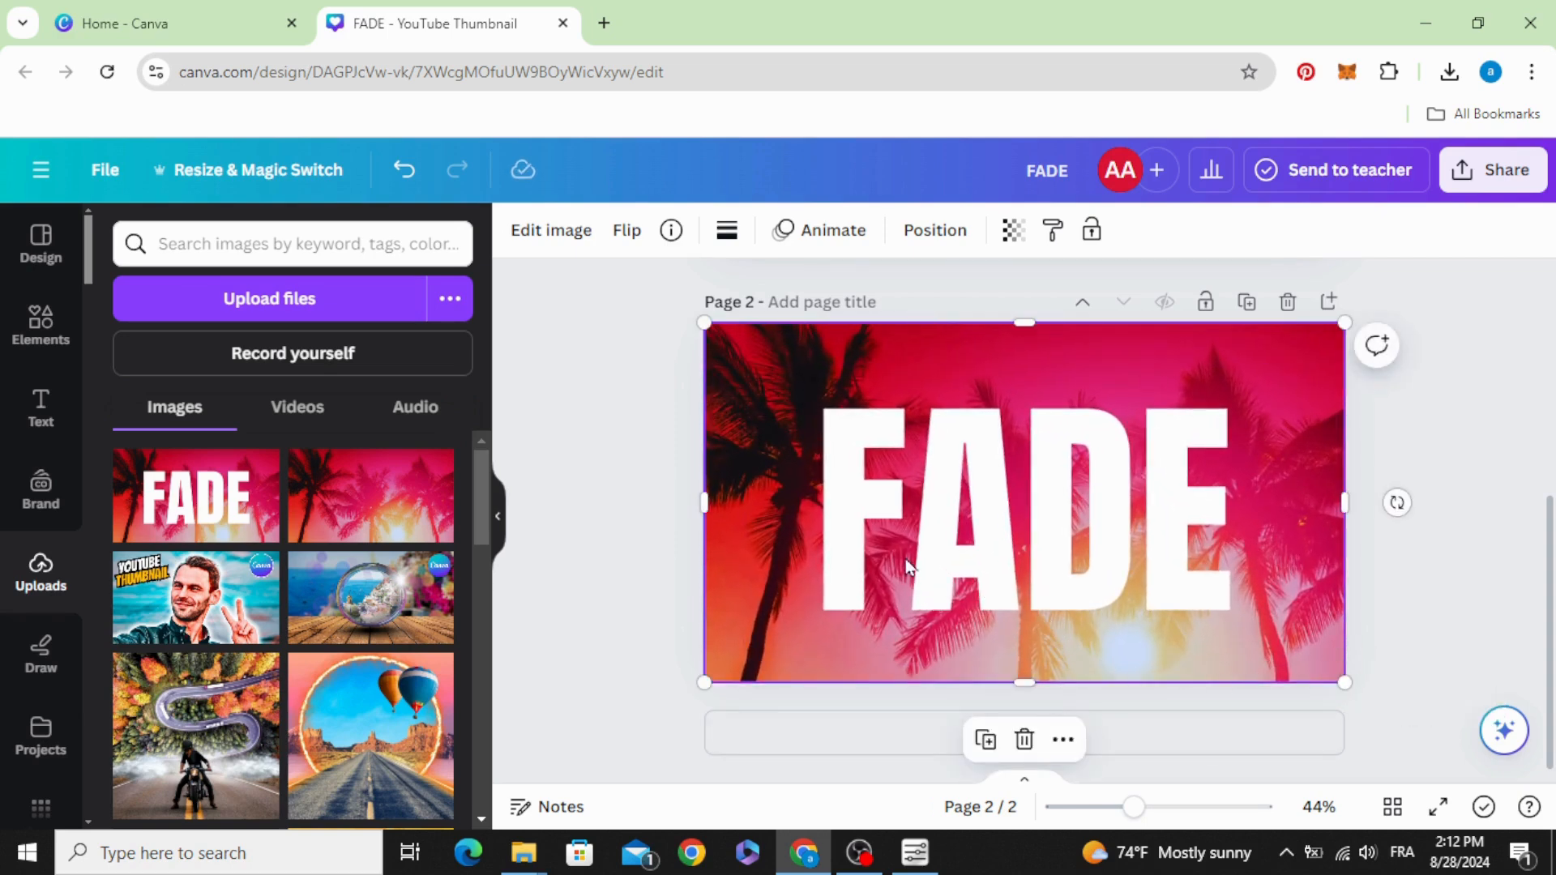
{"action": "mouse_move", "coordinate": [853, 568]}
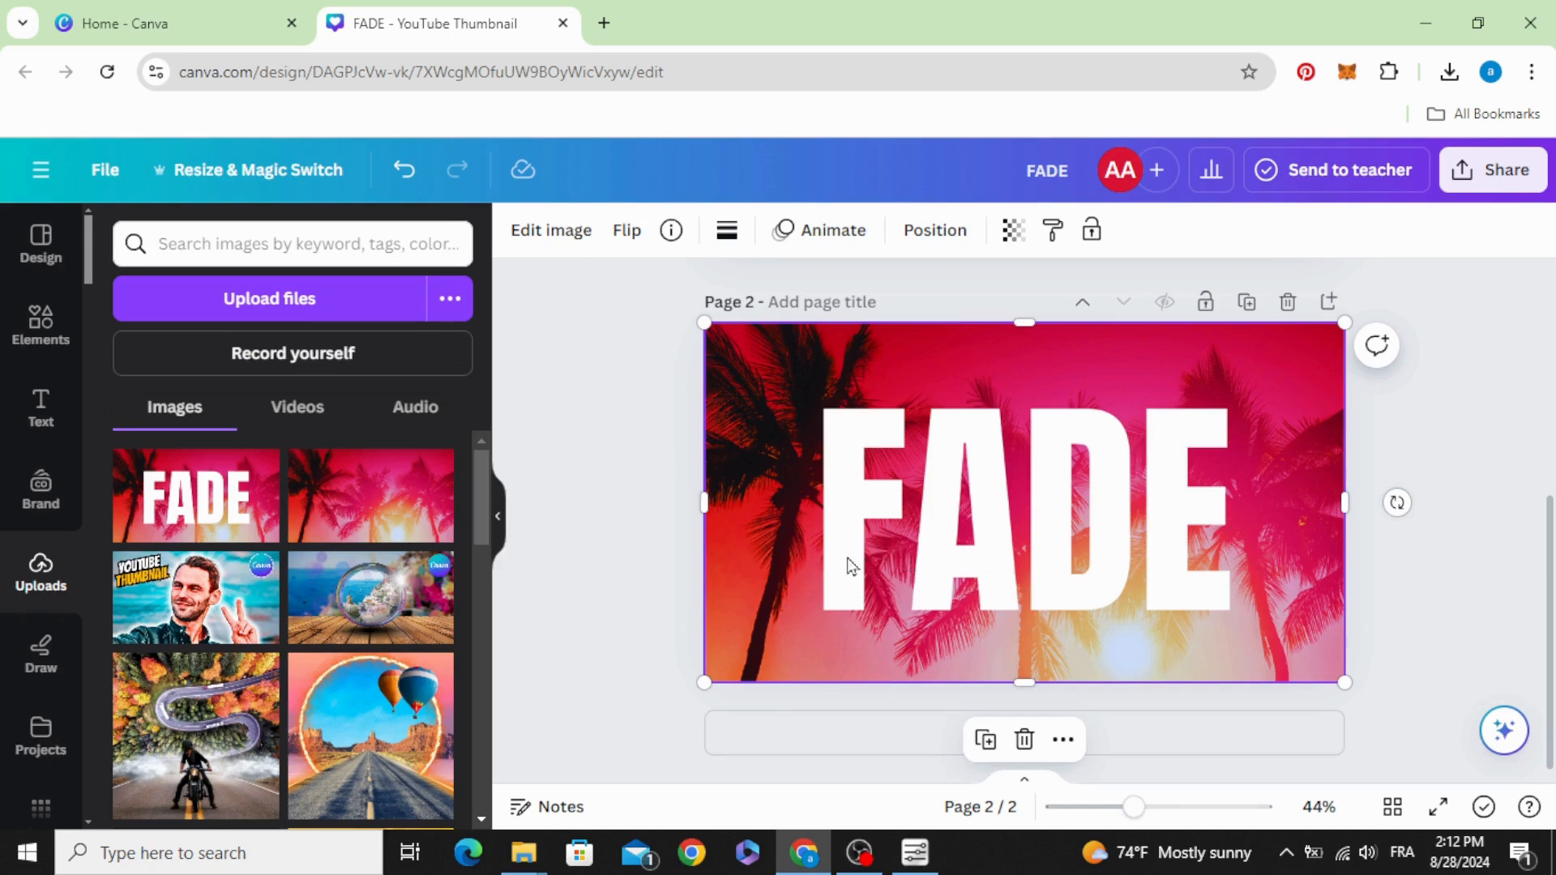
{"action": "left_click_drag", "start_coordinate": [1025, 682], "coordinate": [1025, 653]}
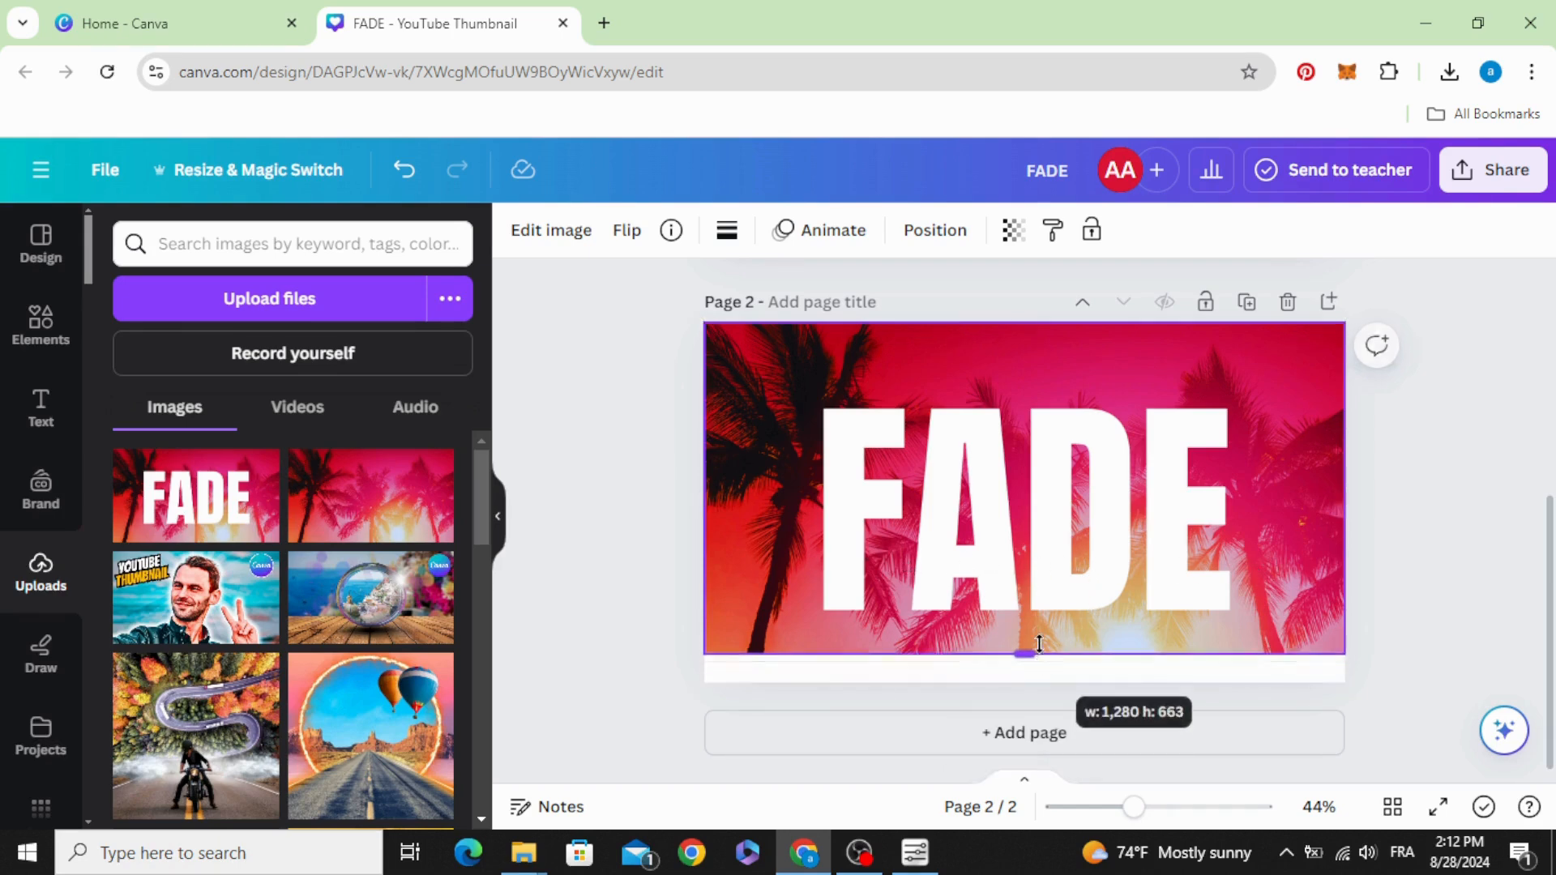
{"action": "left_click_drag", "start_coordinate": [1032, 653], "coordinate": [1033, 587]}
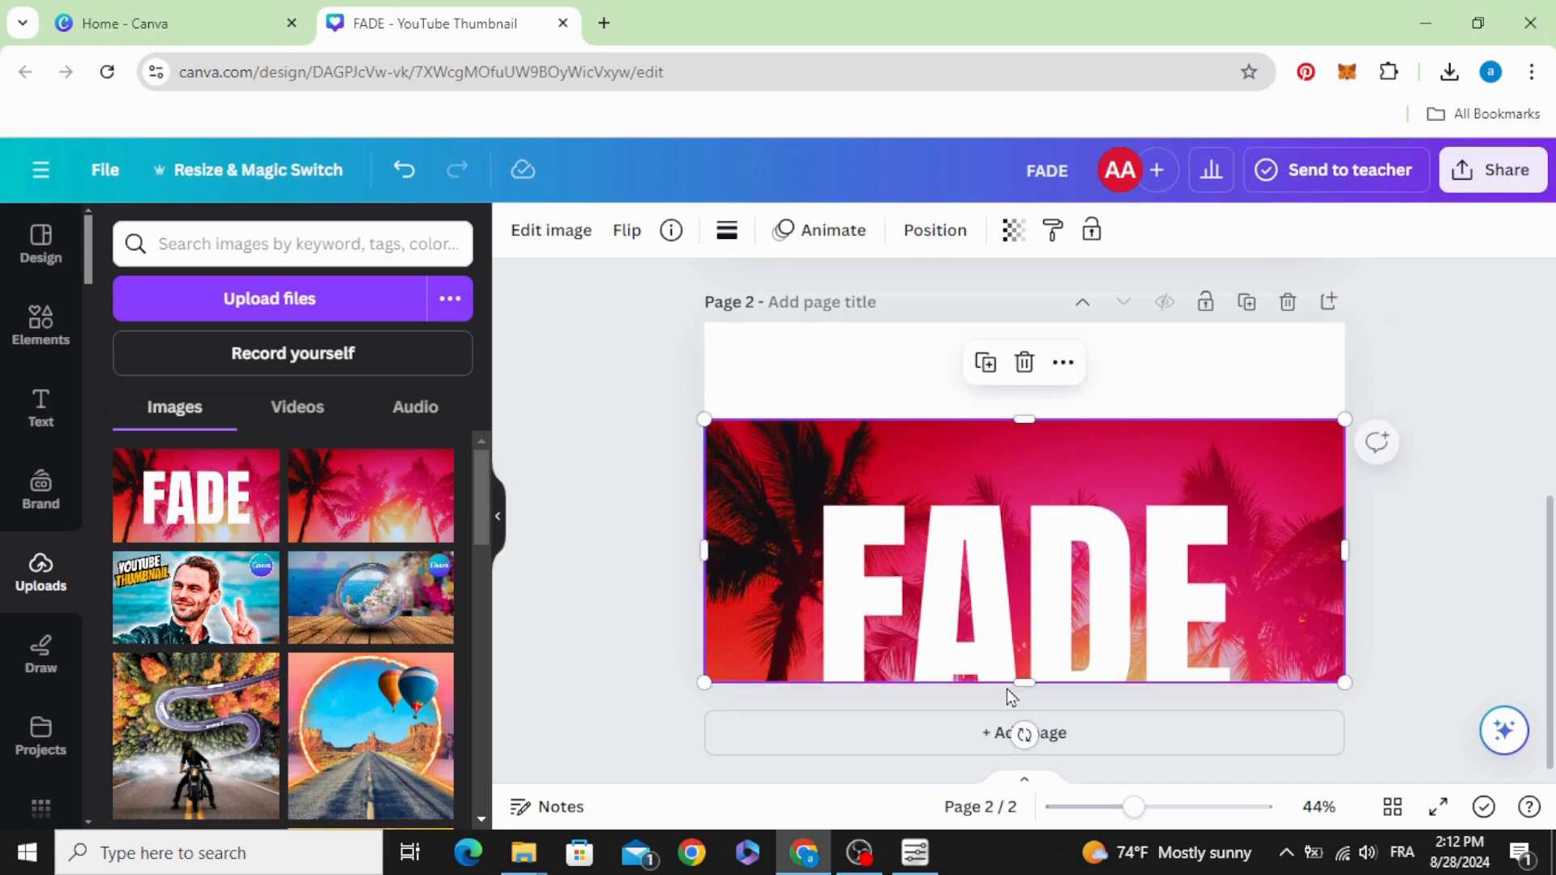
Download the edited page 2 as a second PNG.
{"action": "left_click", "coordinate": [1507, 170]}
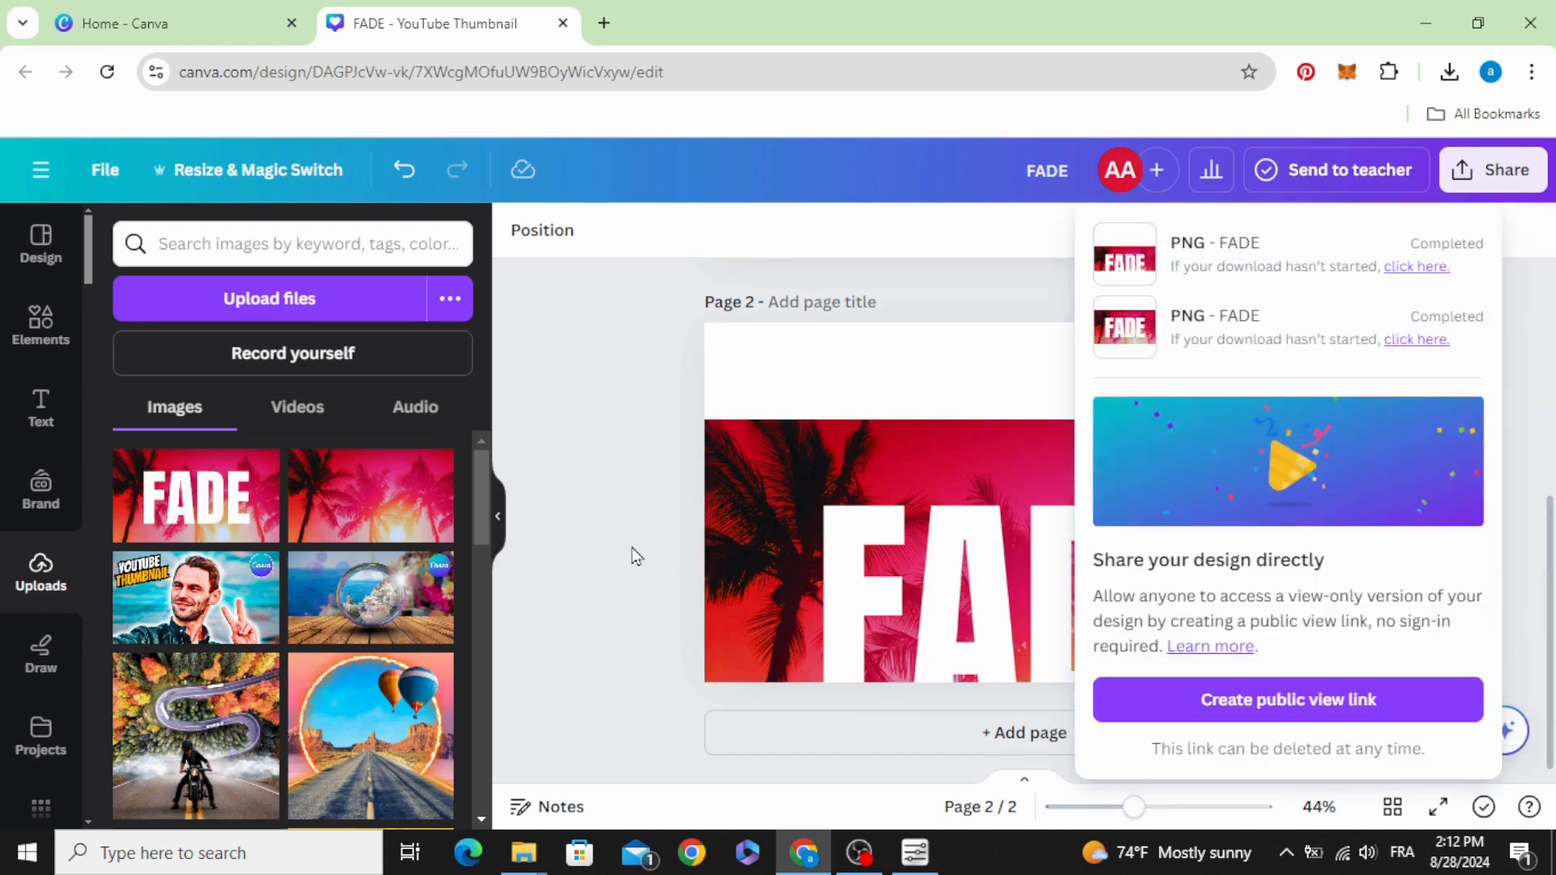
Bring the shortened FADE PNG from the browser downloads onto page 1 over the sunset.
{"action": "left_click", "coordinate": [1449, 73]}
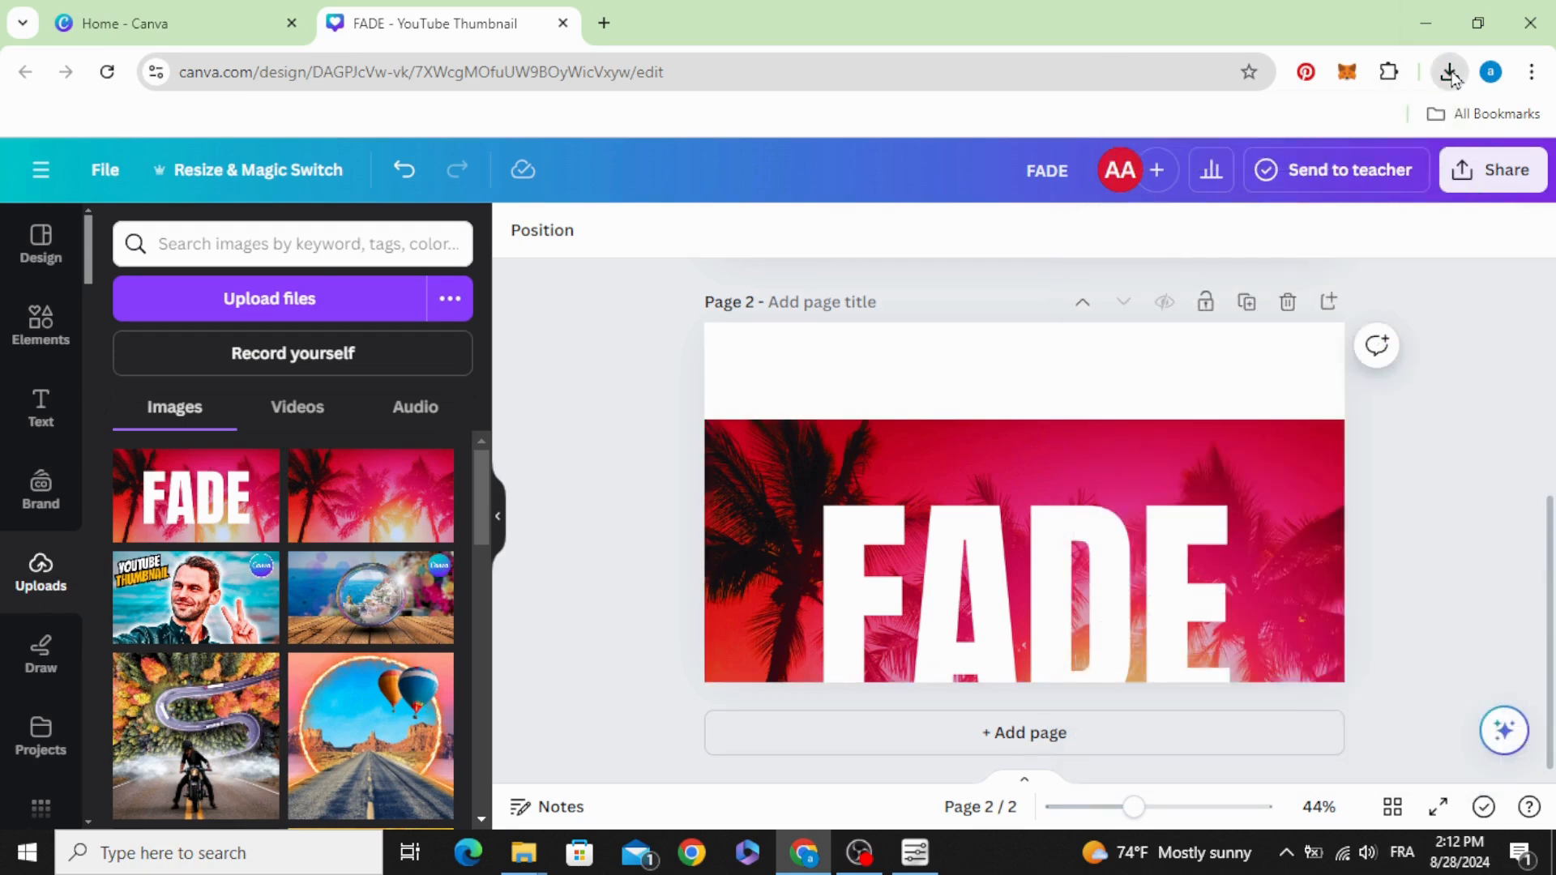
{"action": "left_click", "coordinate": [1450, 71]}
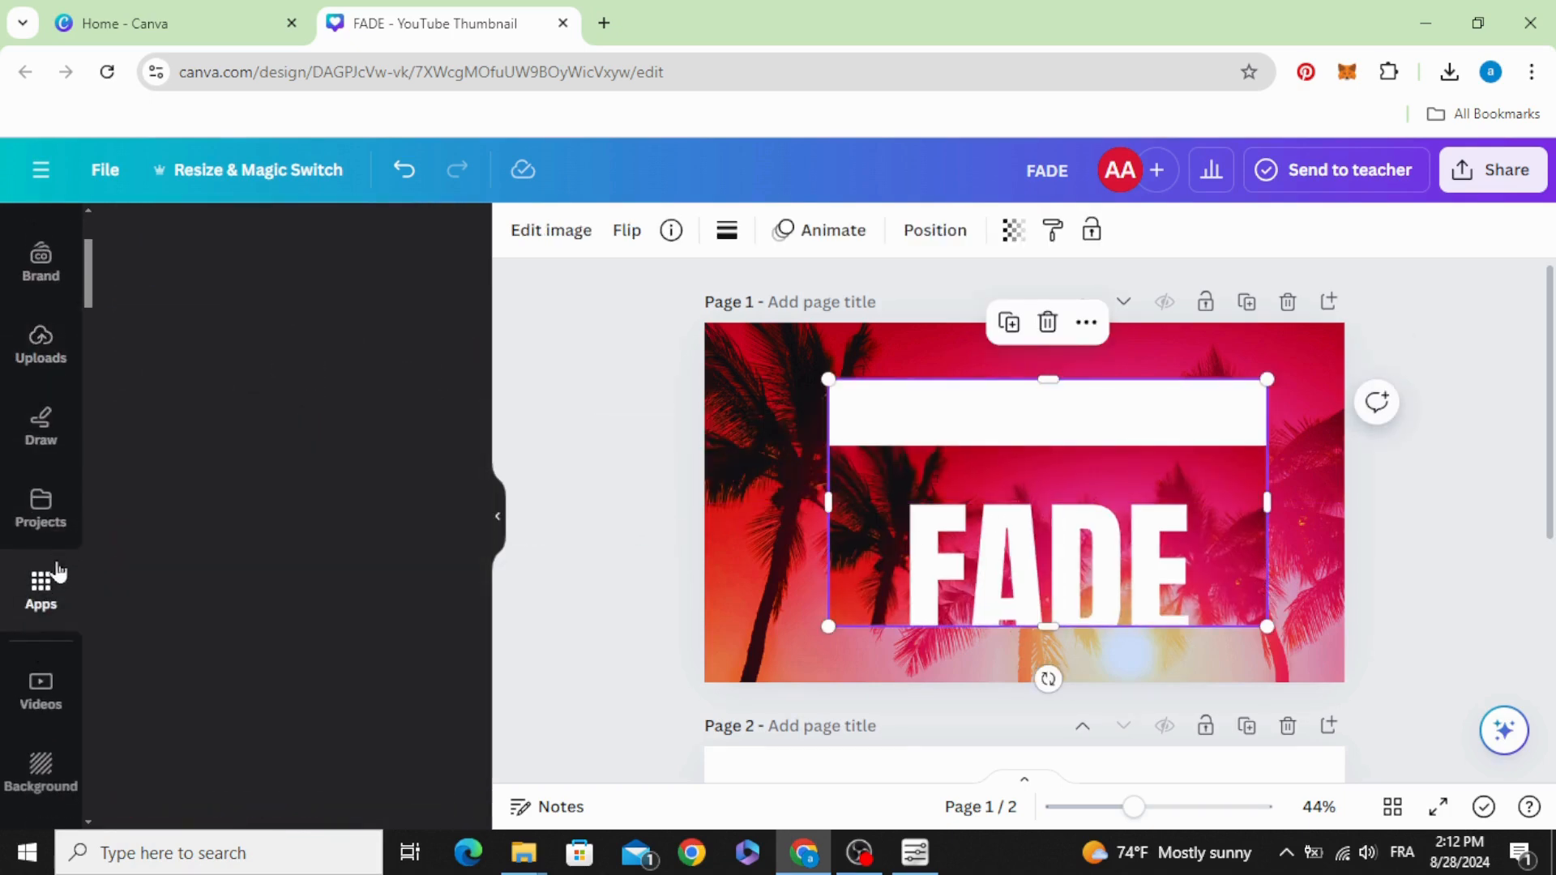
With the Easy Reflections app, create a reflection placed Above with opacity 100 and offset 70.
{"action": "type", "text": "EAS"}
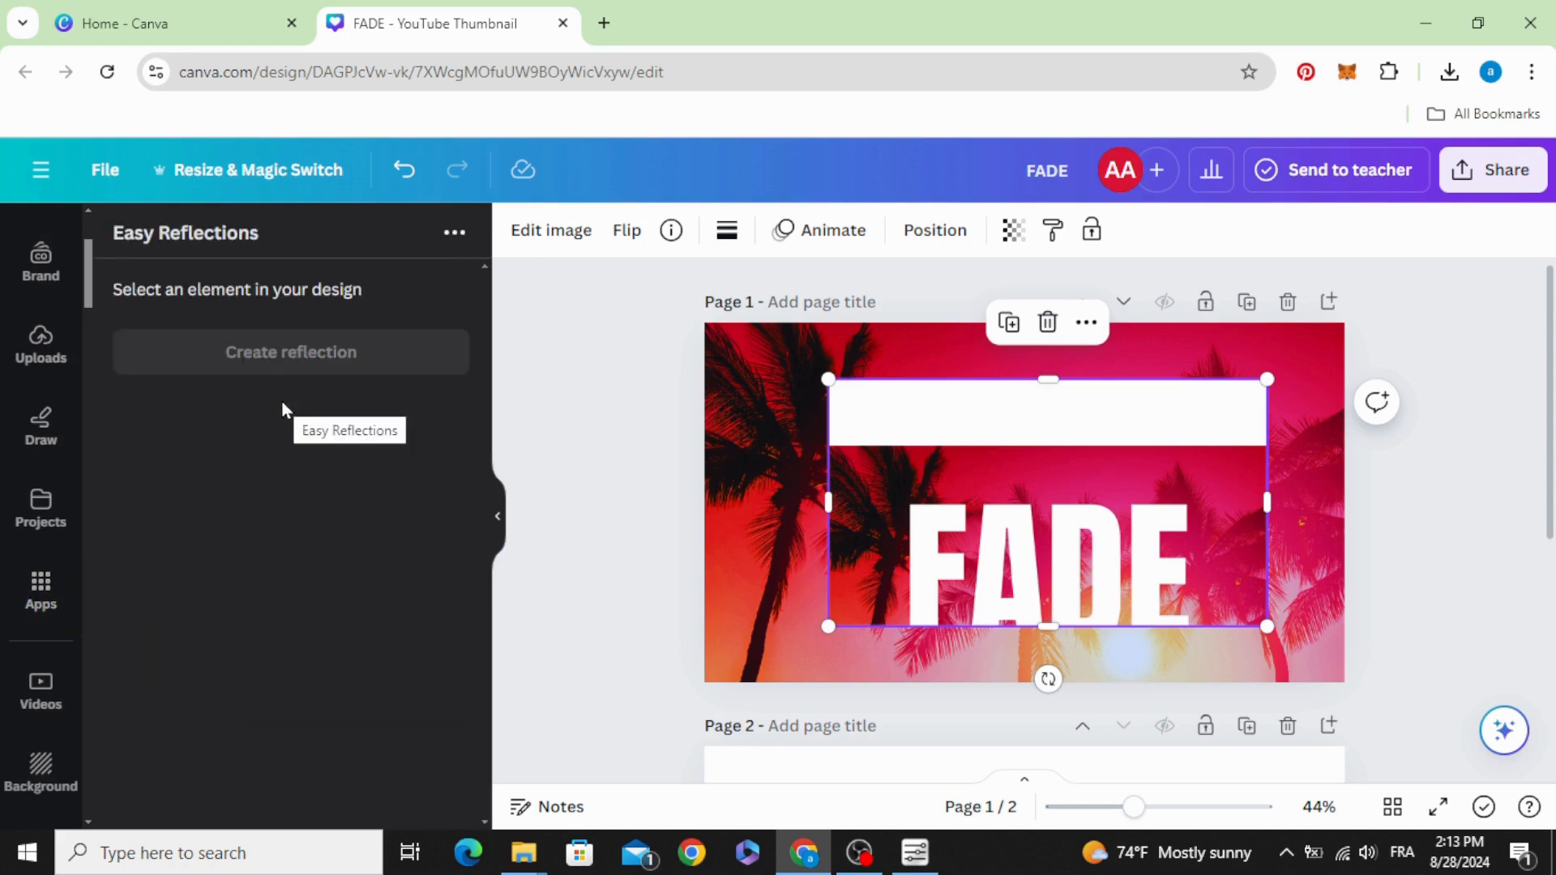
{"action": "left_click", "coordinate": [290, 352]}
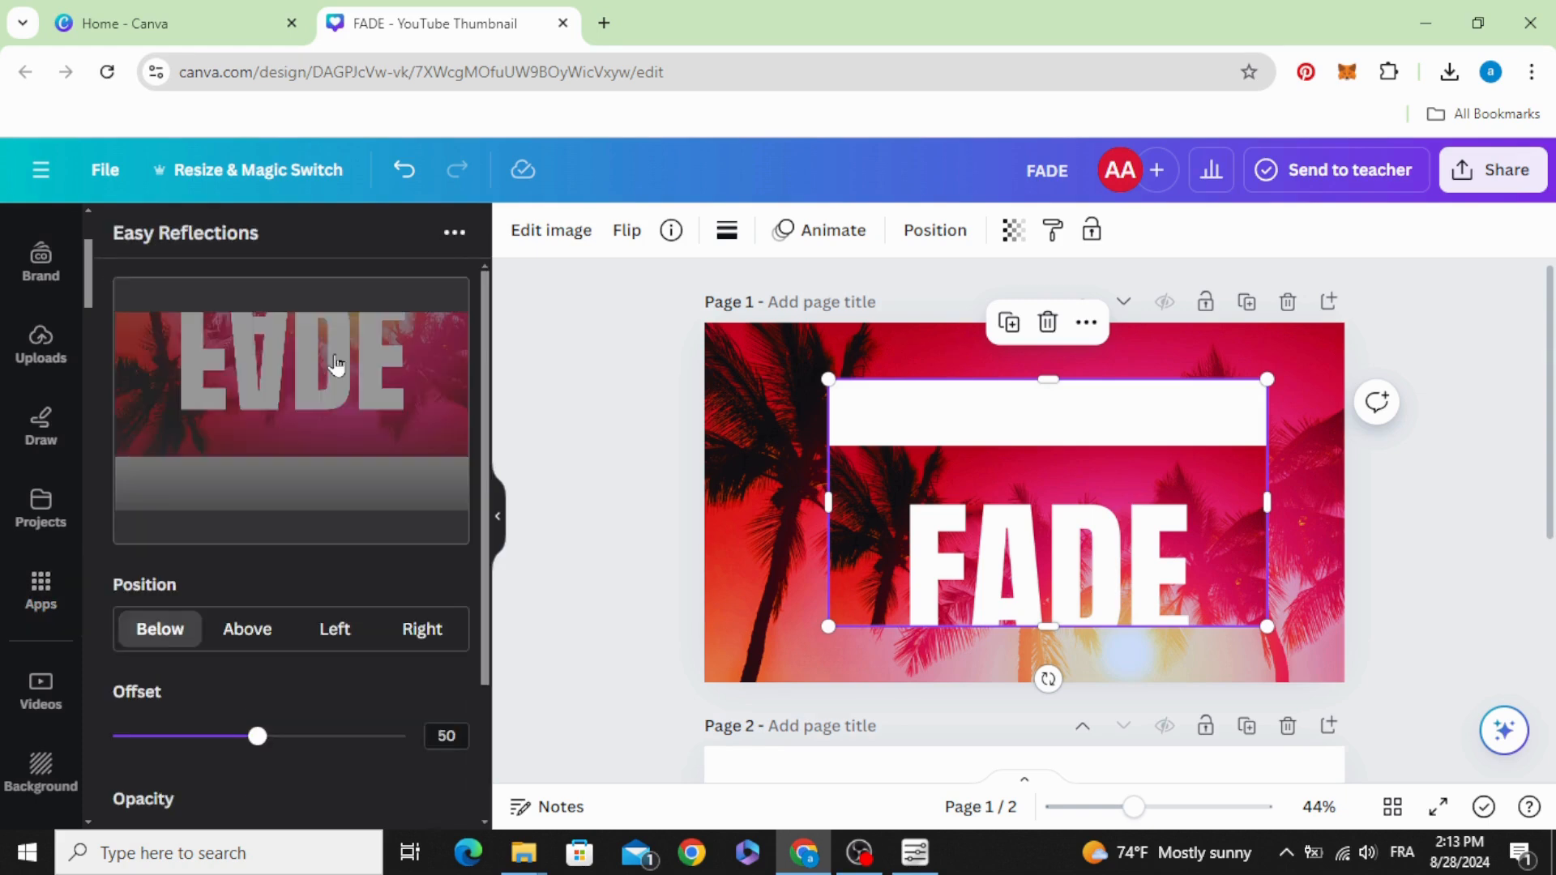
{"action": "left_click", "coordinate": [246, 629]}
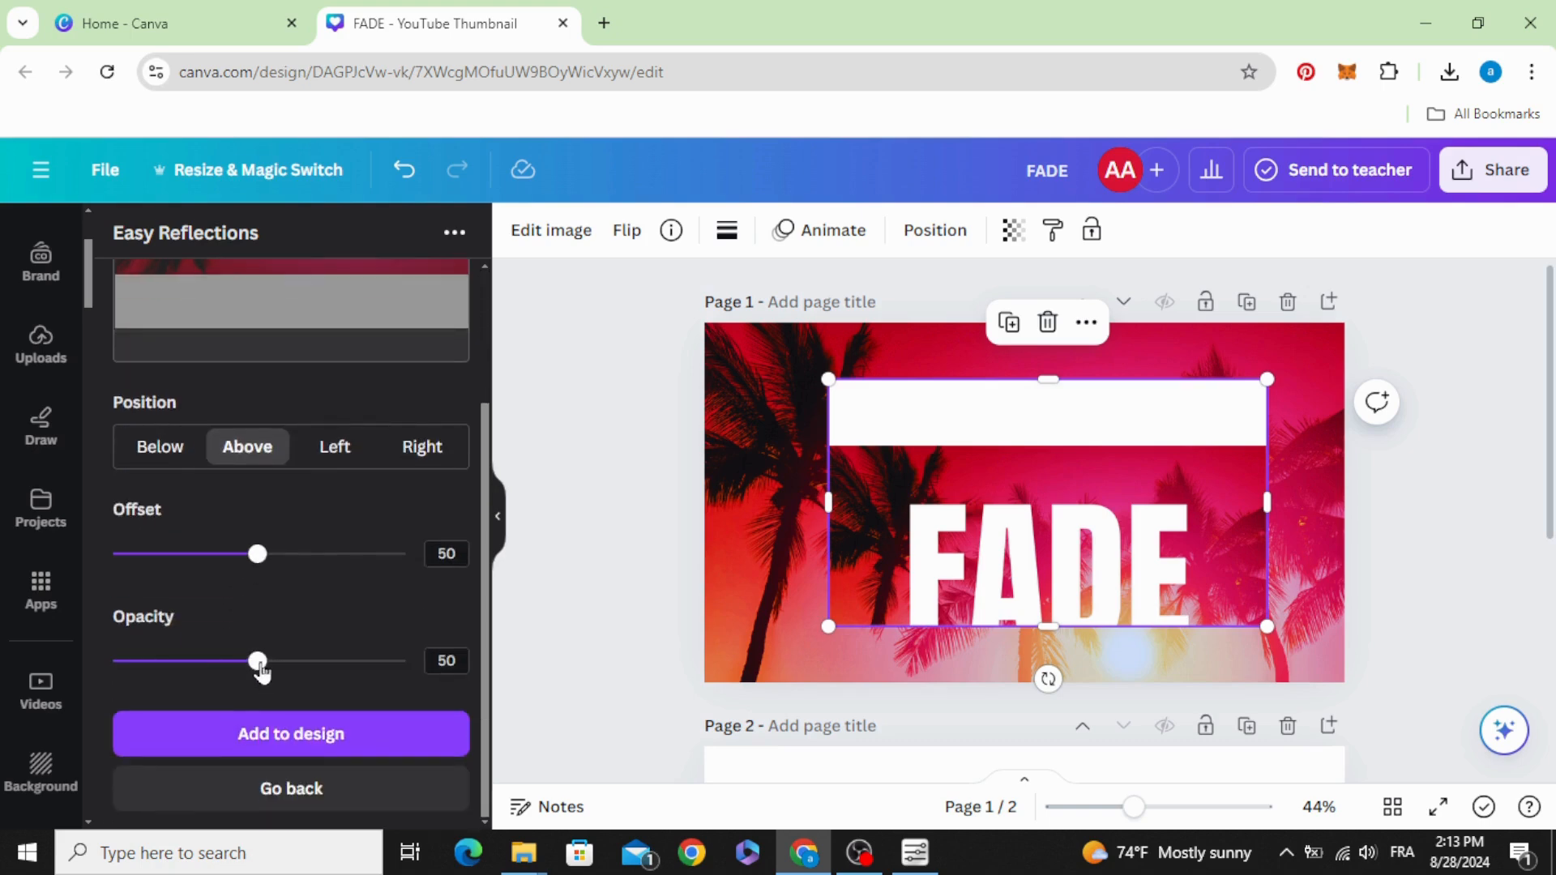
{"action": "left_click_drag", "start_coordinate": [257, 662], "coordinate": [406, 661]}
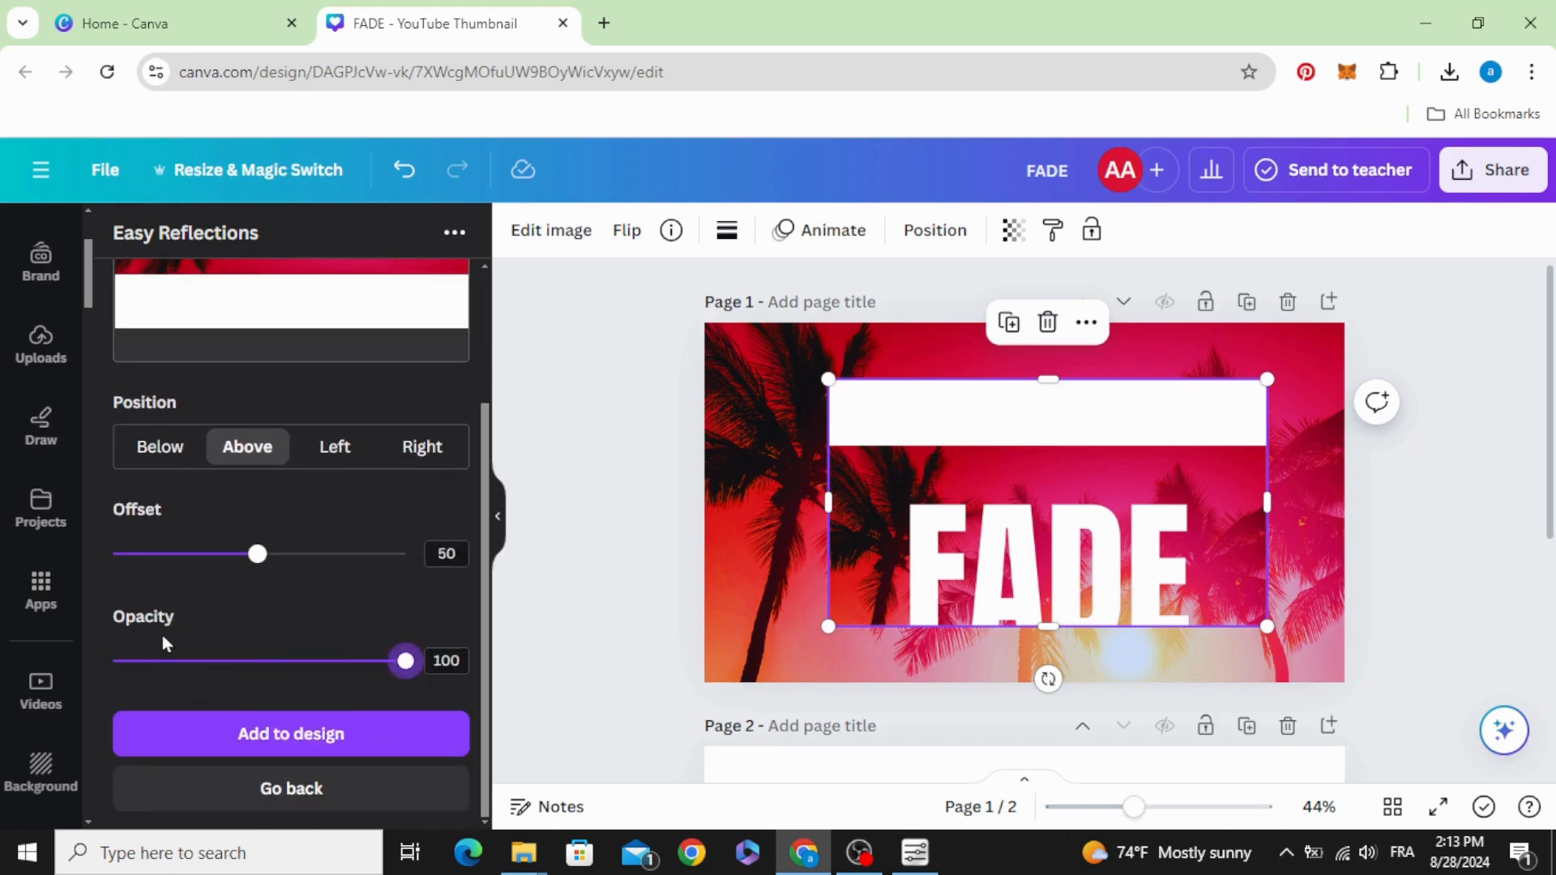
{"action": "left_click_drag", "start_coordinate": [258, 554], "coordinate": [316, 666]}
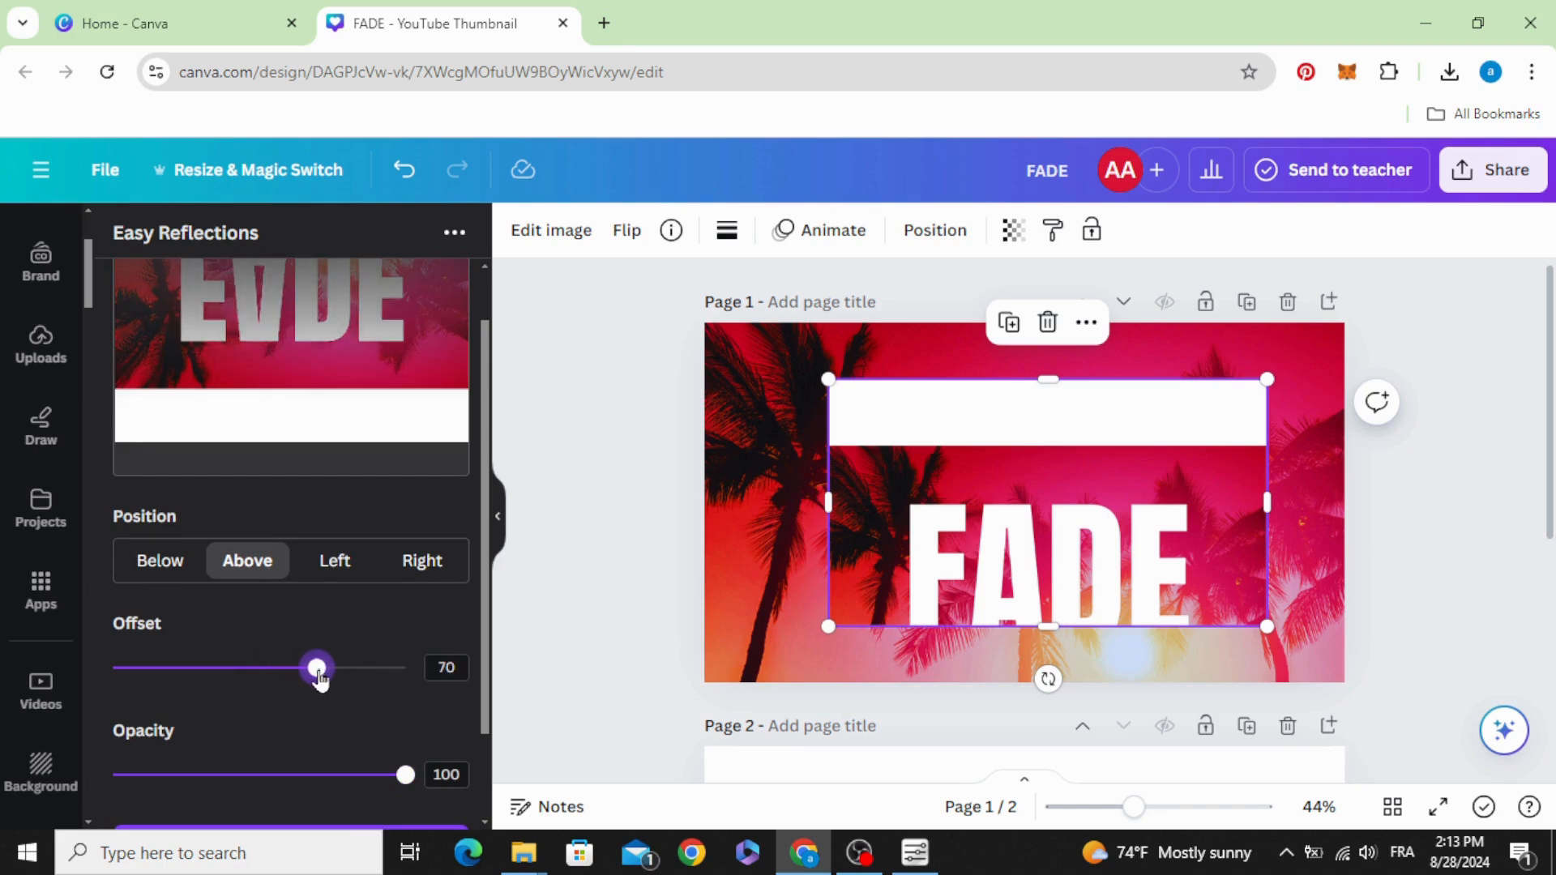
{"action": "scroll", "scroll_direction": "down", "scroll_amount": 3}
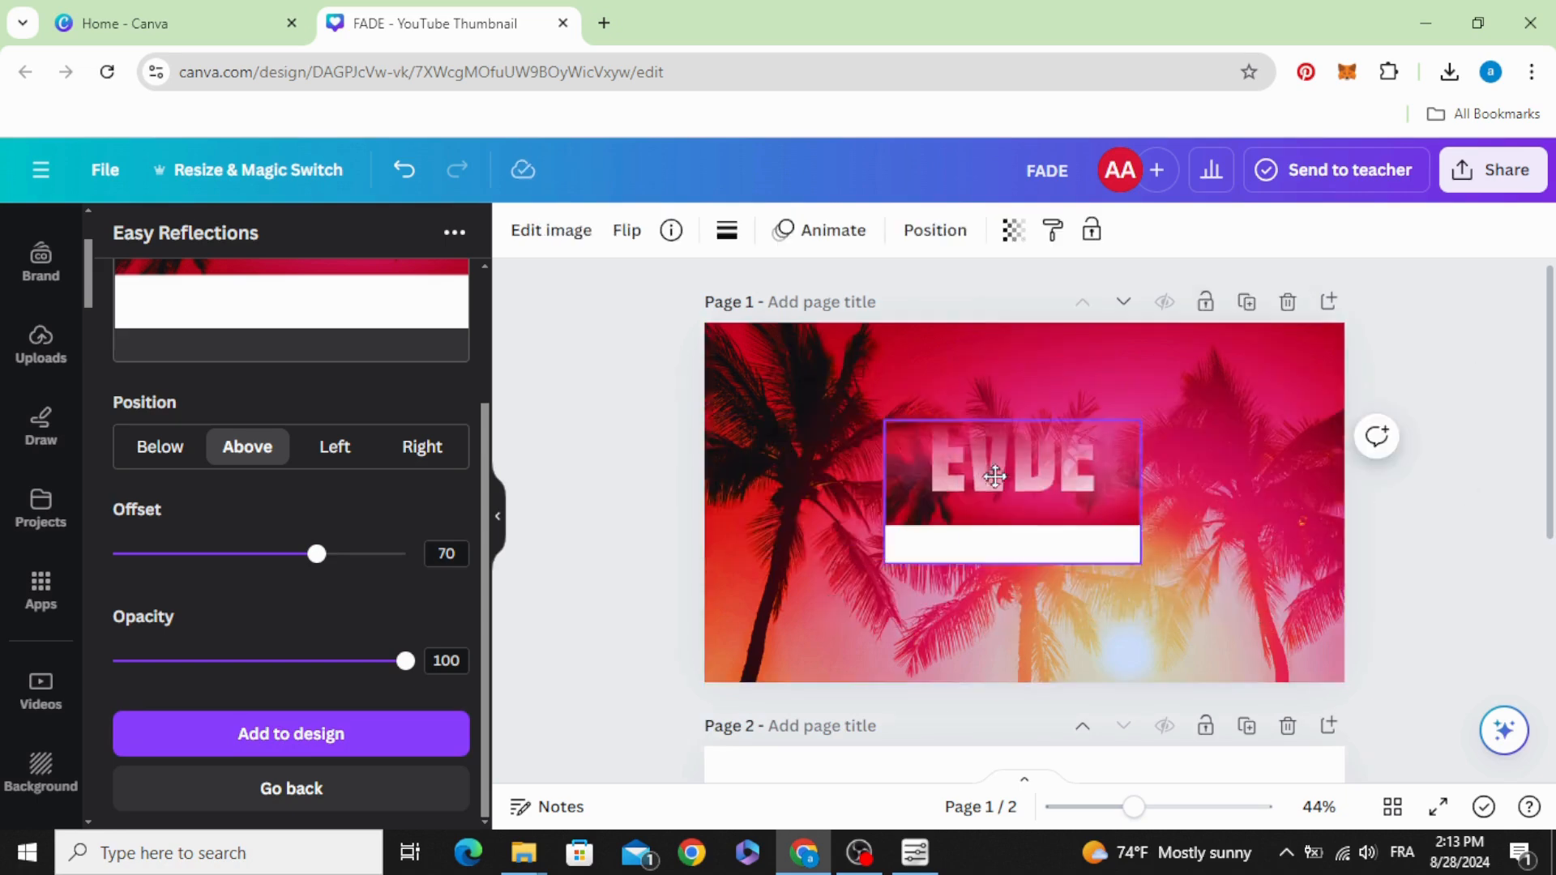
Flip the reflection vertically and enlarge it across the top so FADE appears to fade out.
{"action": "left_click", "coordinate": [625, 230]}
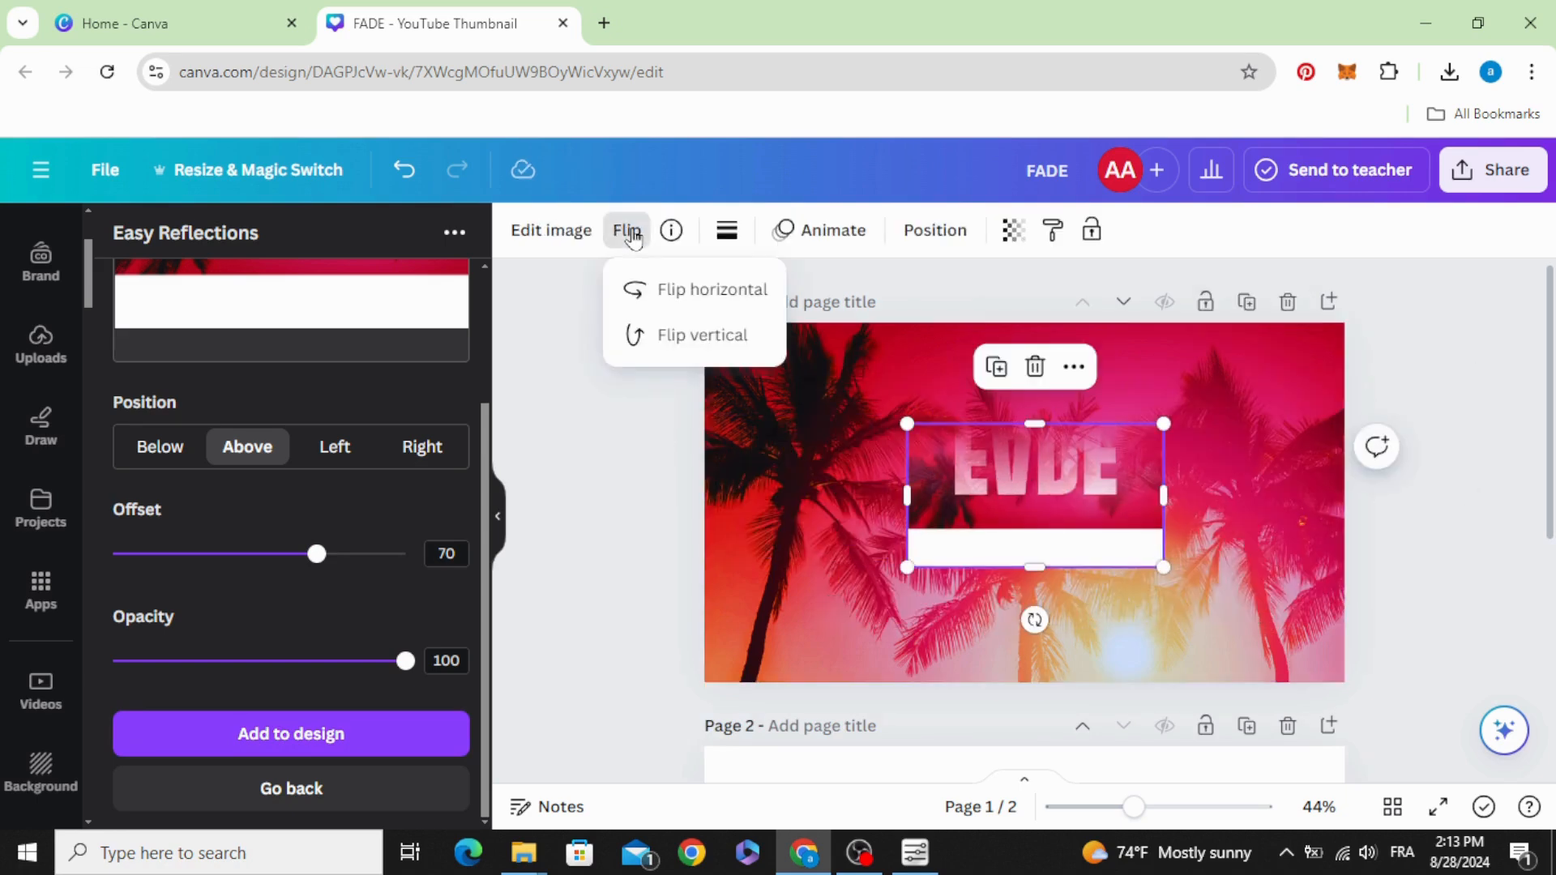
{"action": "left_click", "coordinate": [702, 334]}
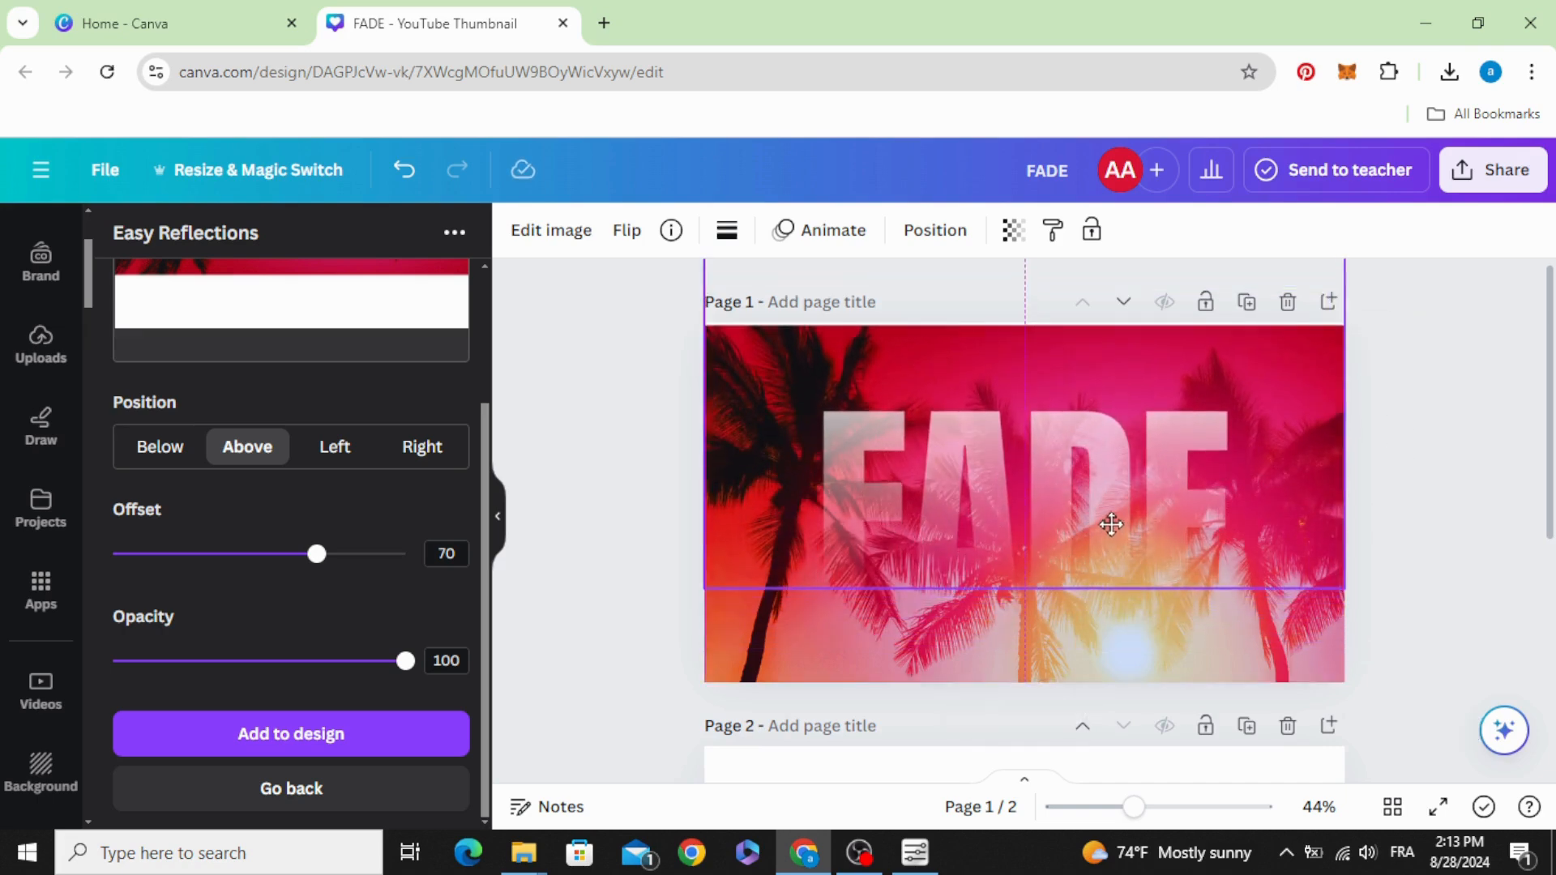
{"action": "left_click", "coordinate": [620, 458]}
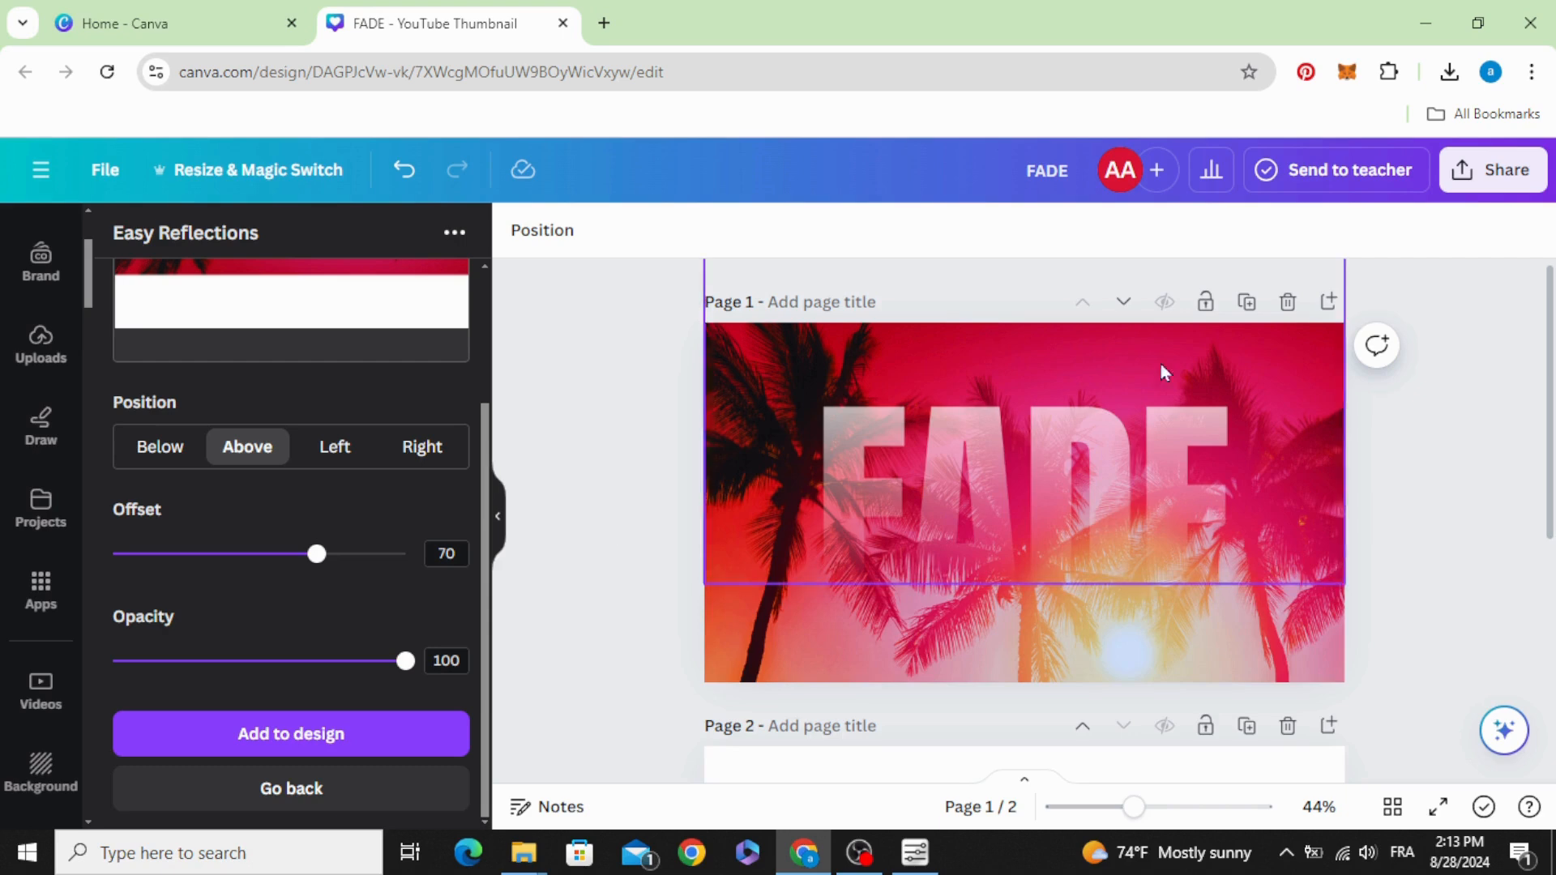
{"action": "left_click", "coordinate": [1013, 509]}
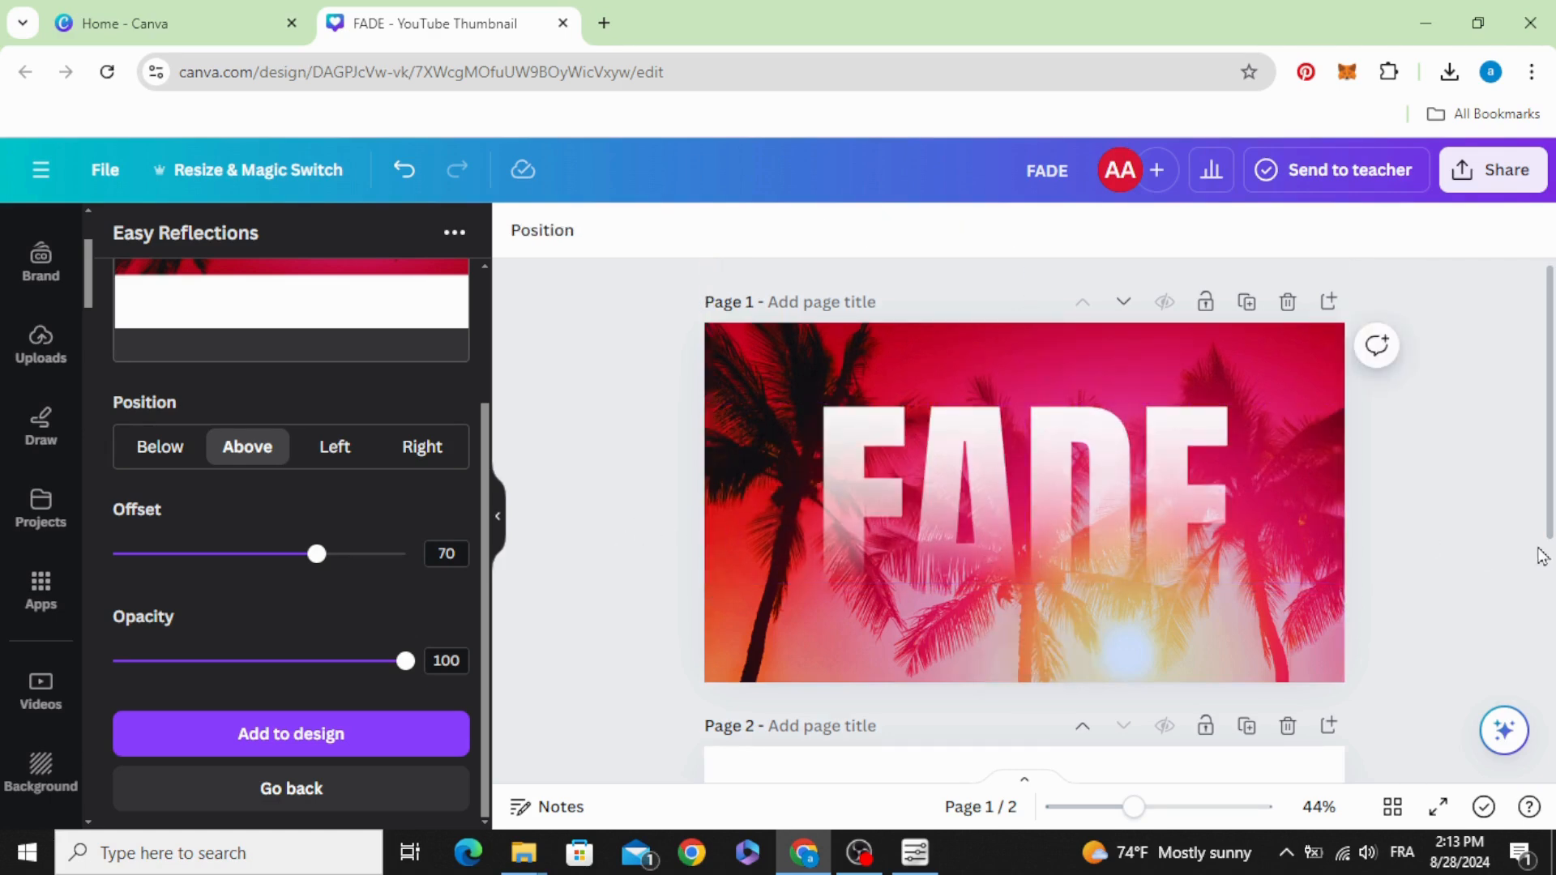
{"action": "mouse_move", "coordinate": [1482, 555]}
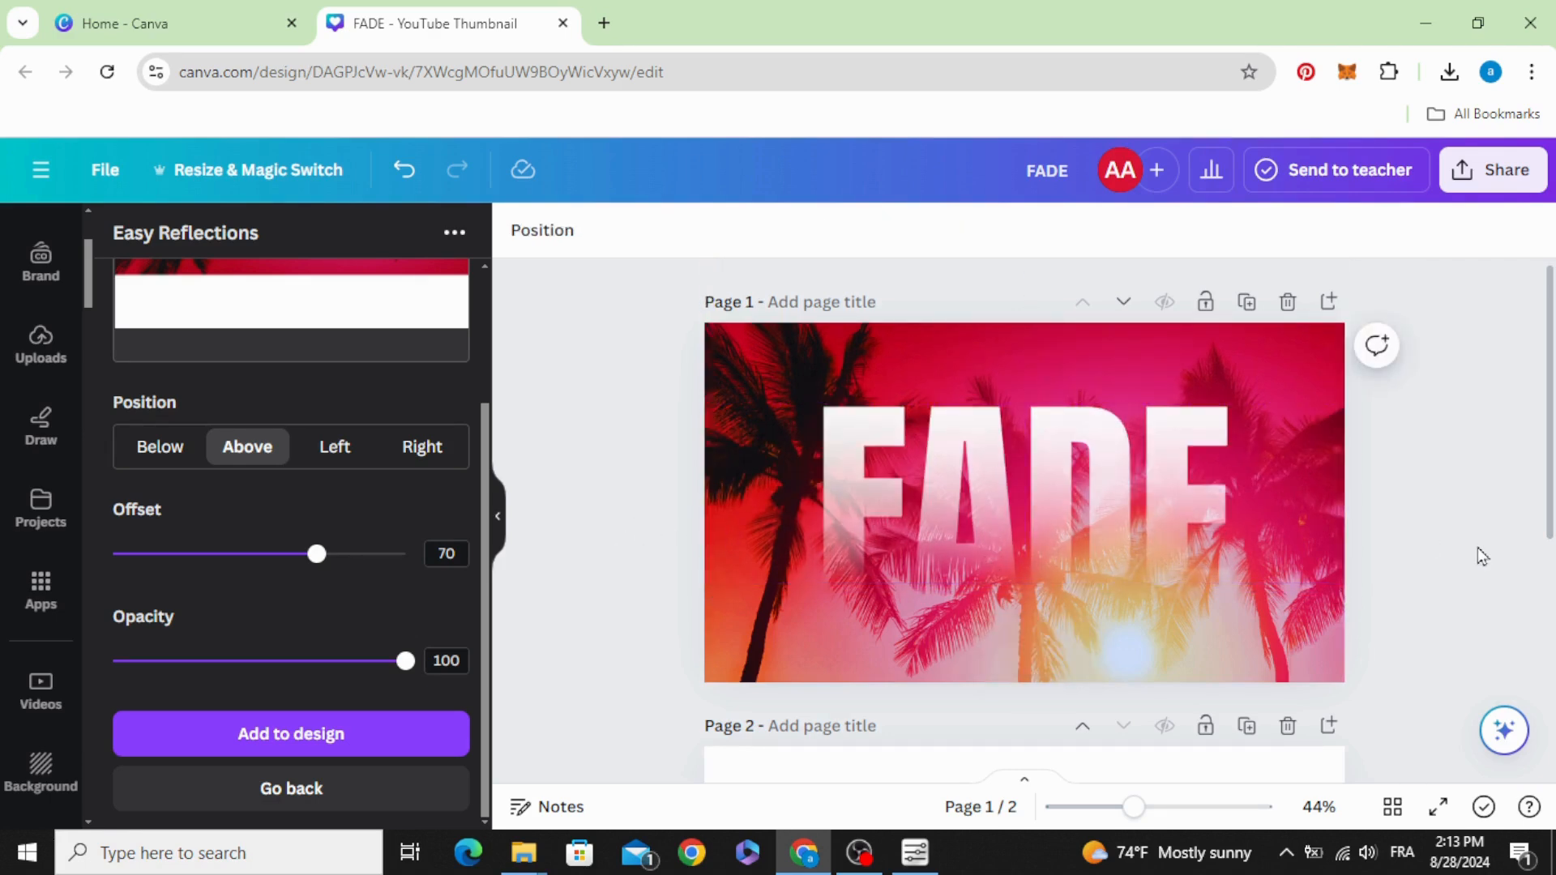